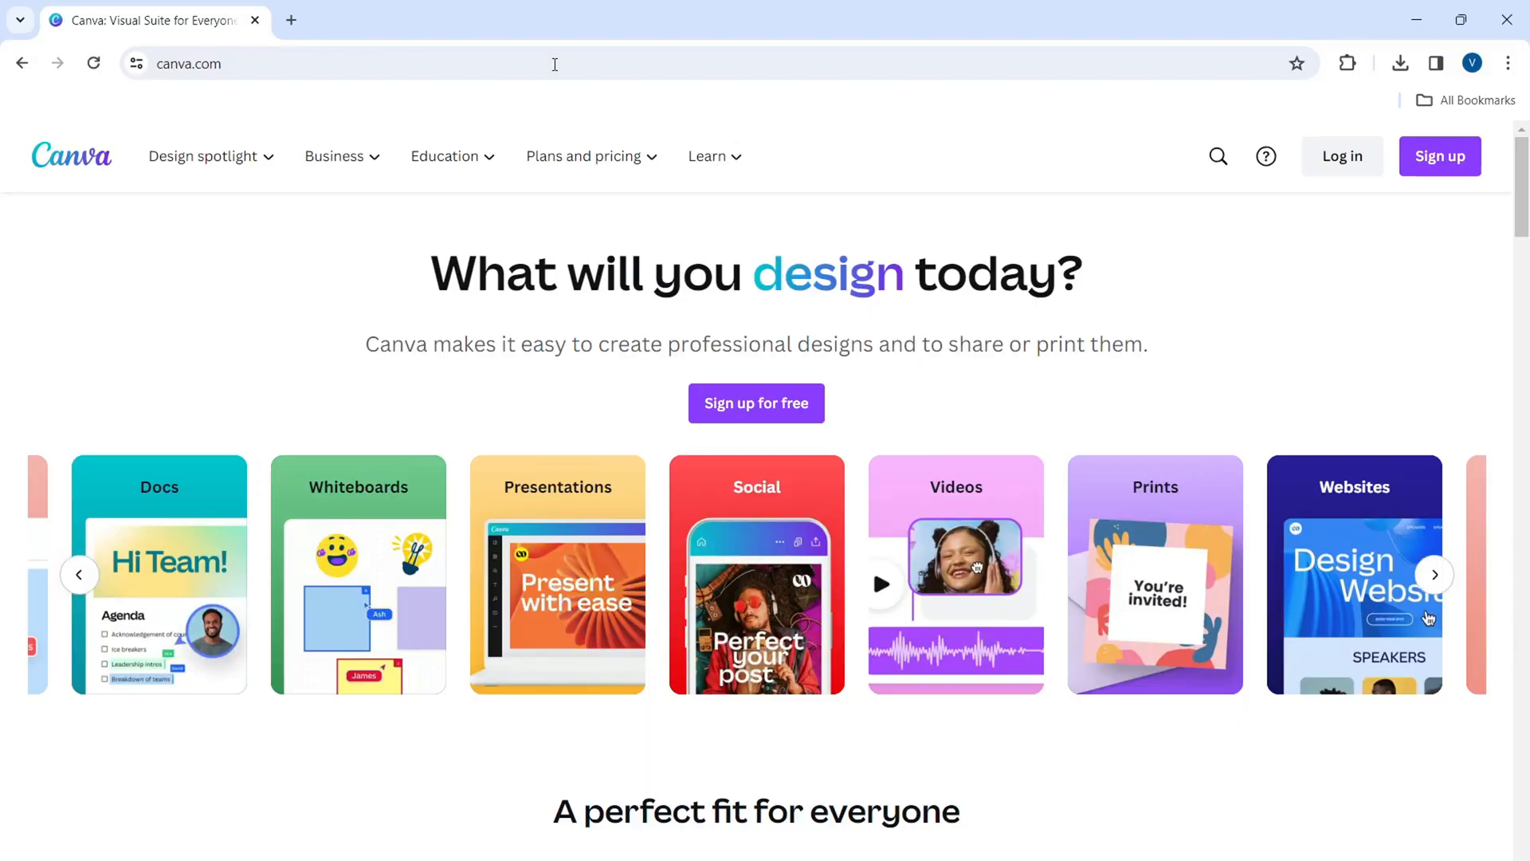
Step: Sign in to reach the Canva home page with the new-design choices available
click(94, 64)
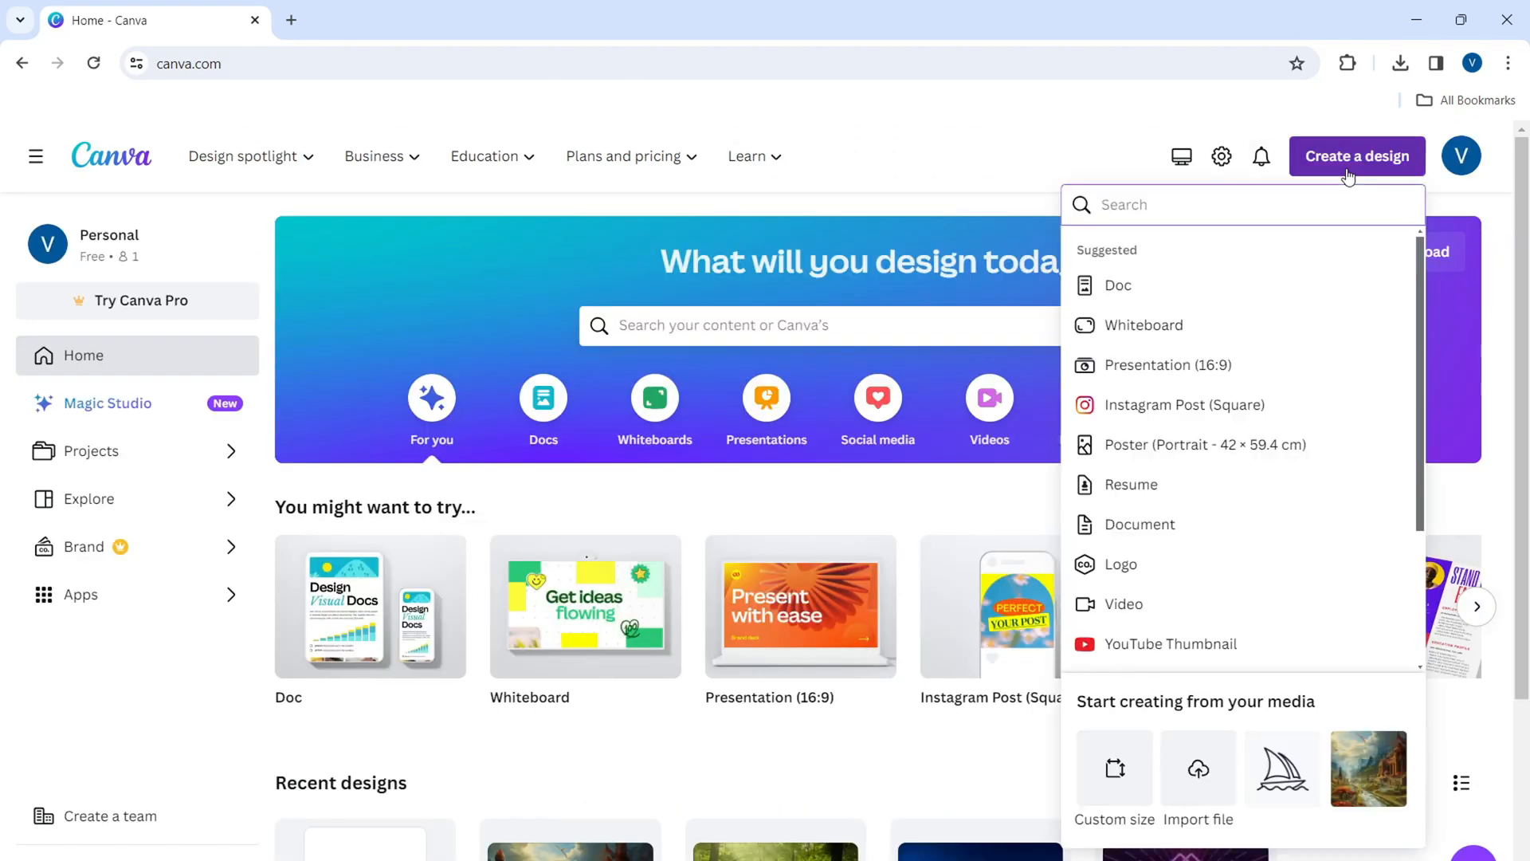
mouse_move(1227, 459)
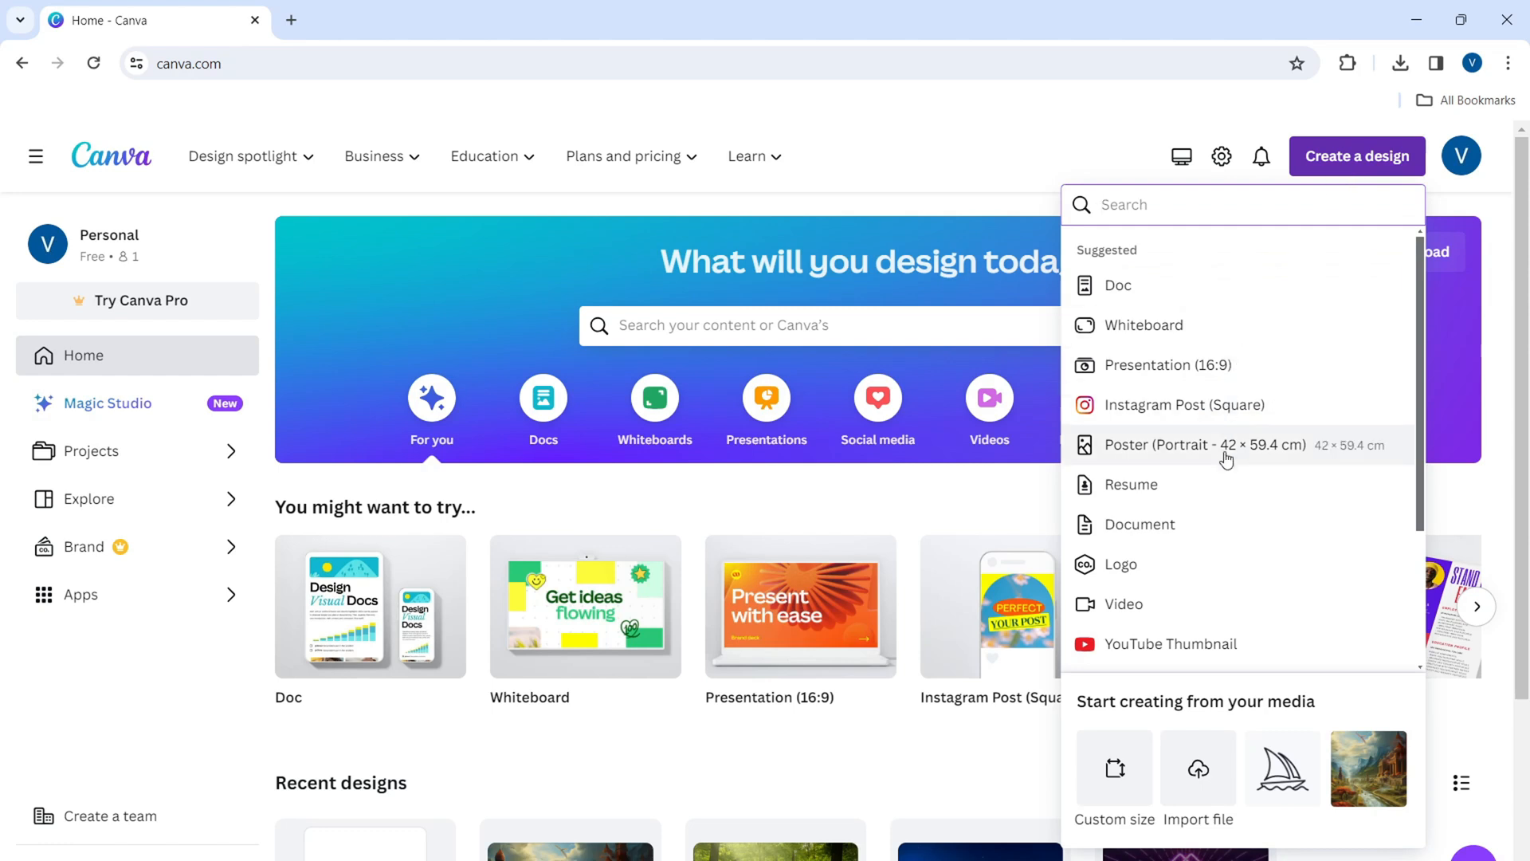
Step: Start a portrait poster and add a heading reading LOVE
click(1157, 445)
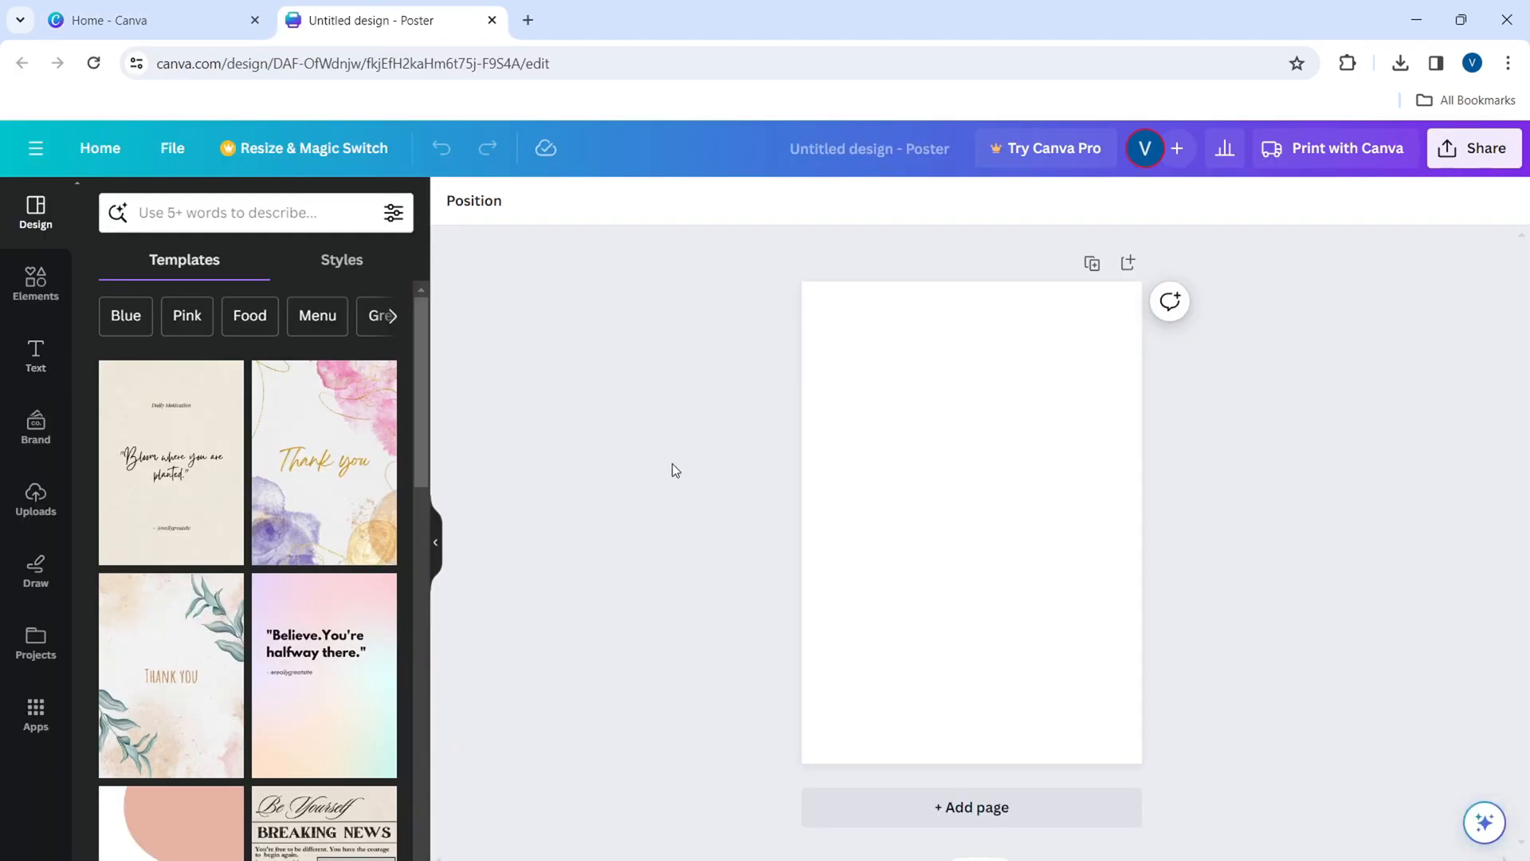
click(35, 354)
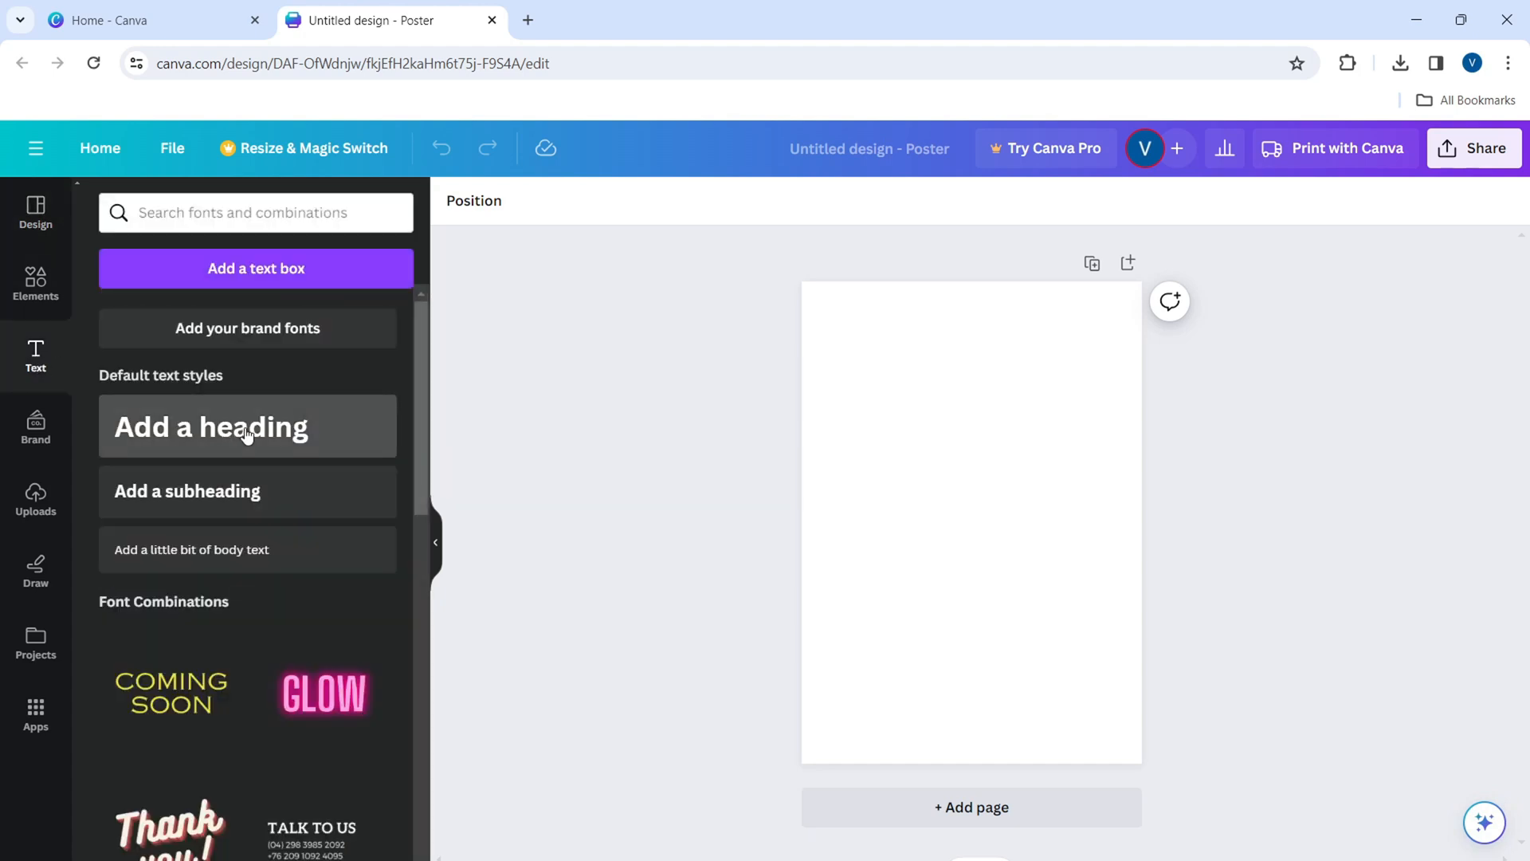
click(247, 427)
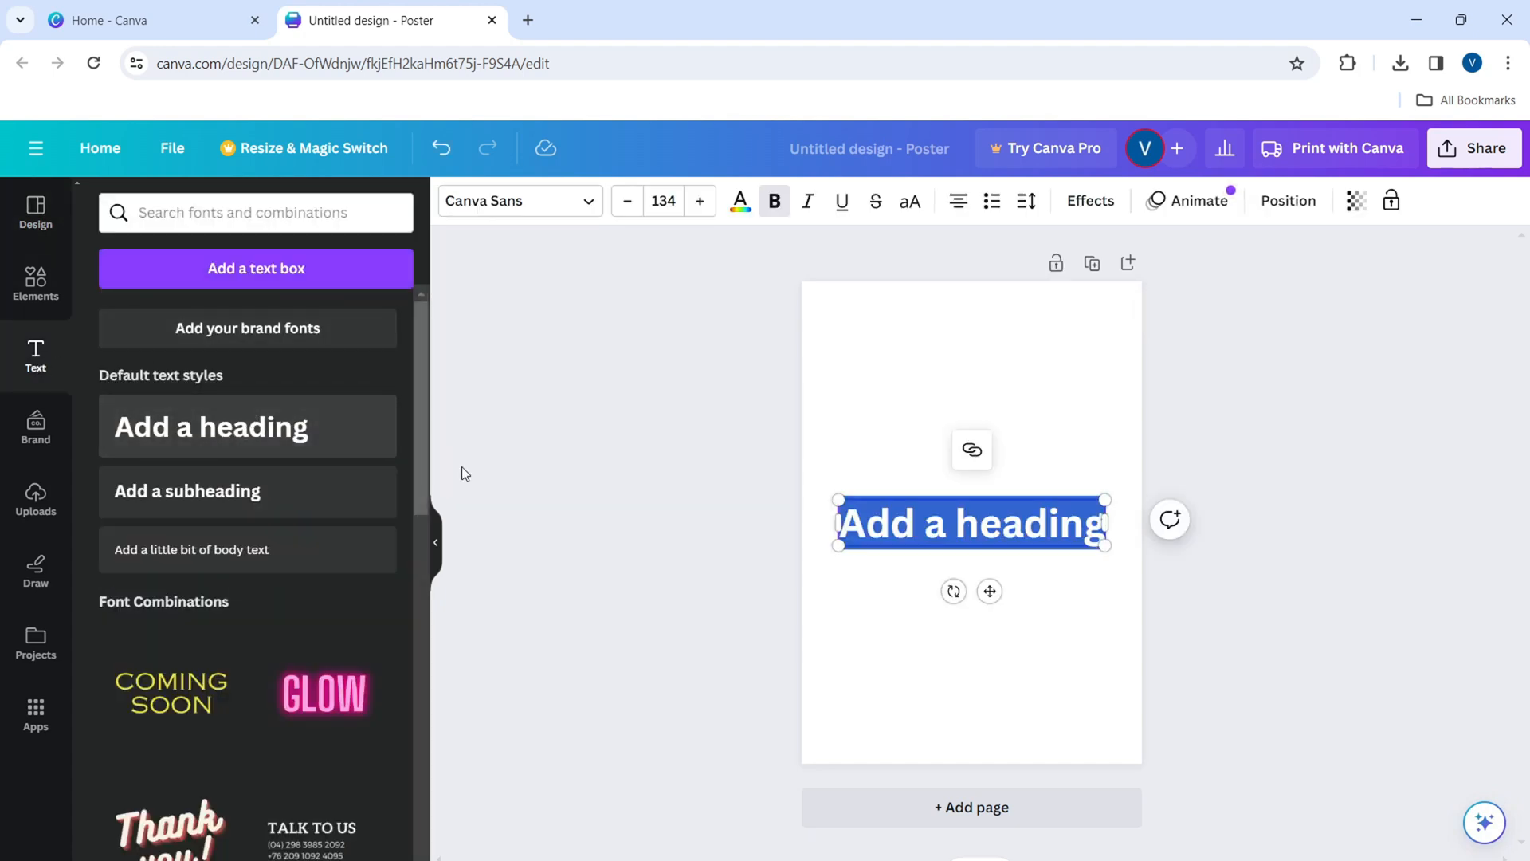
text(LOVE)
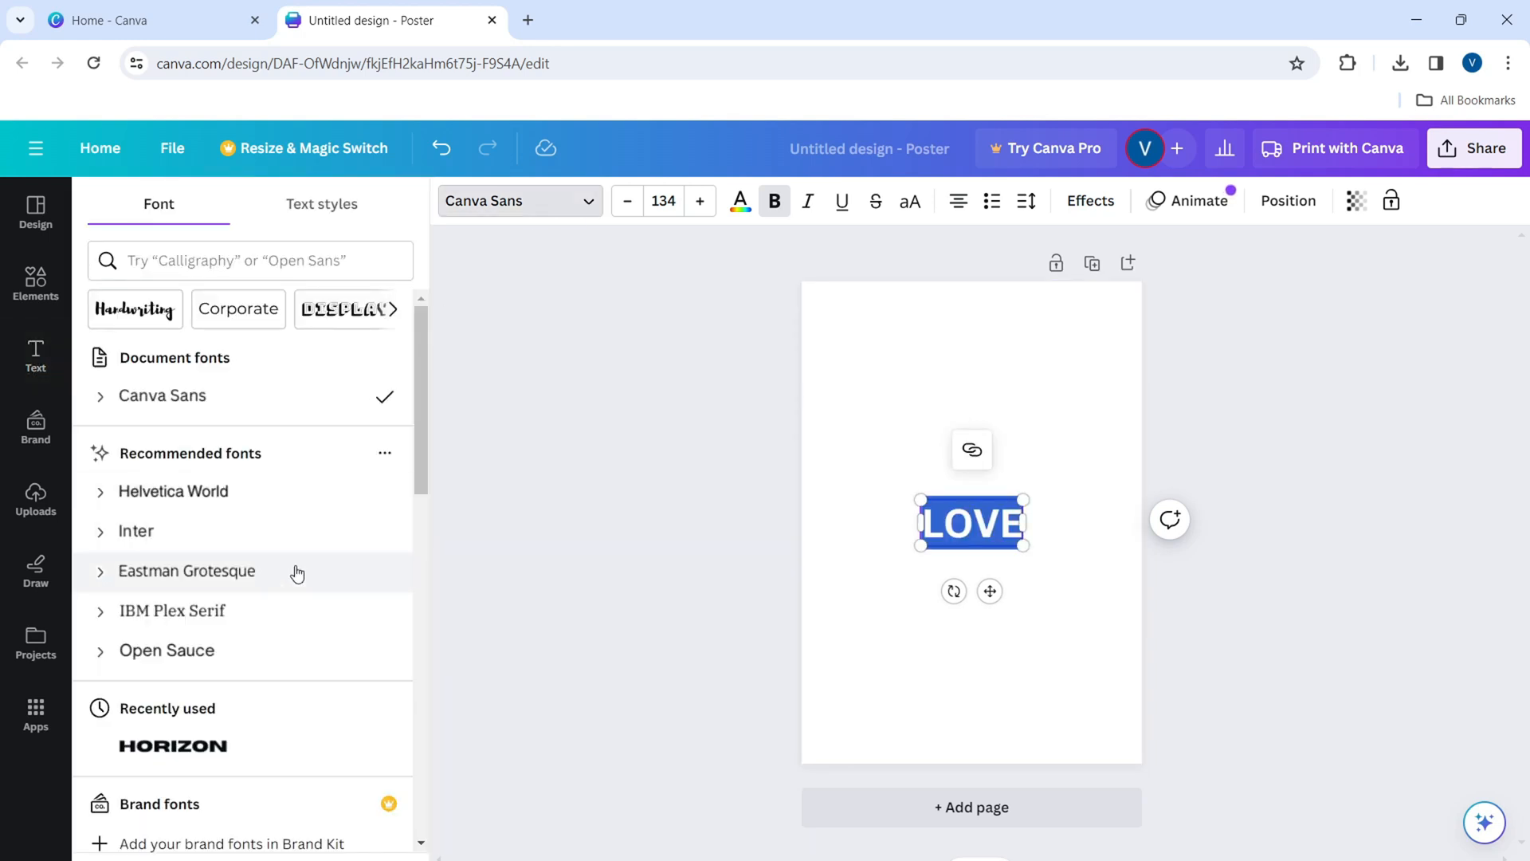
Step: Set the LOVE heading in the Horizon font at size 25
click(172, 746)
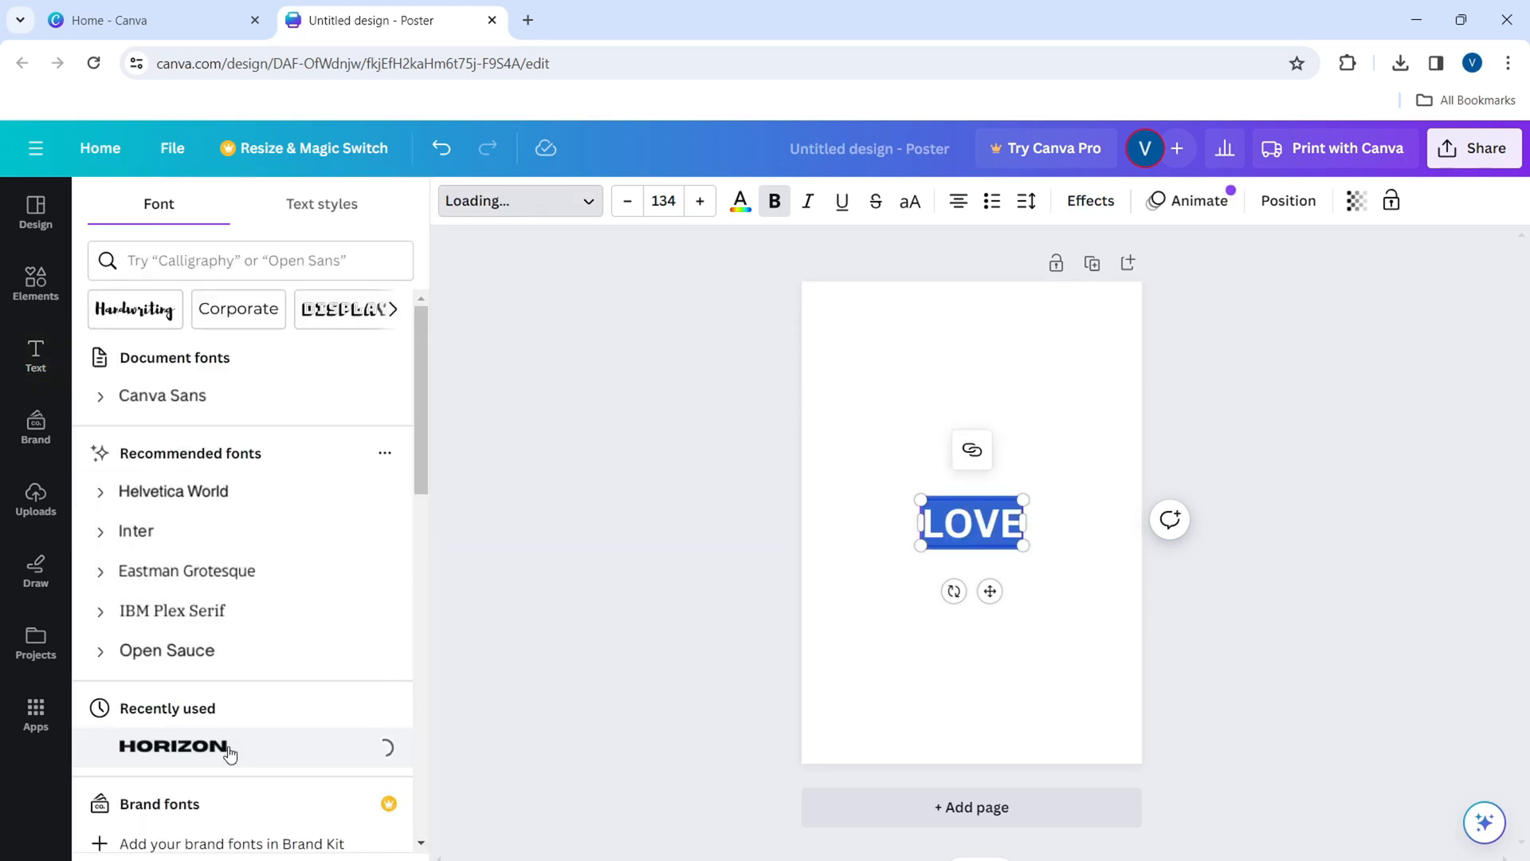
click(172, 746)
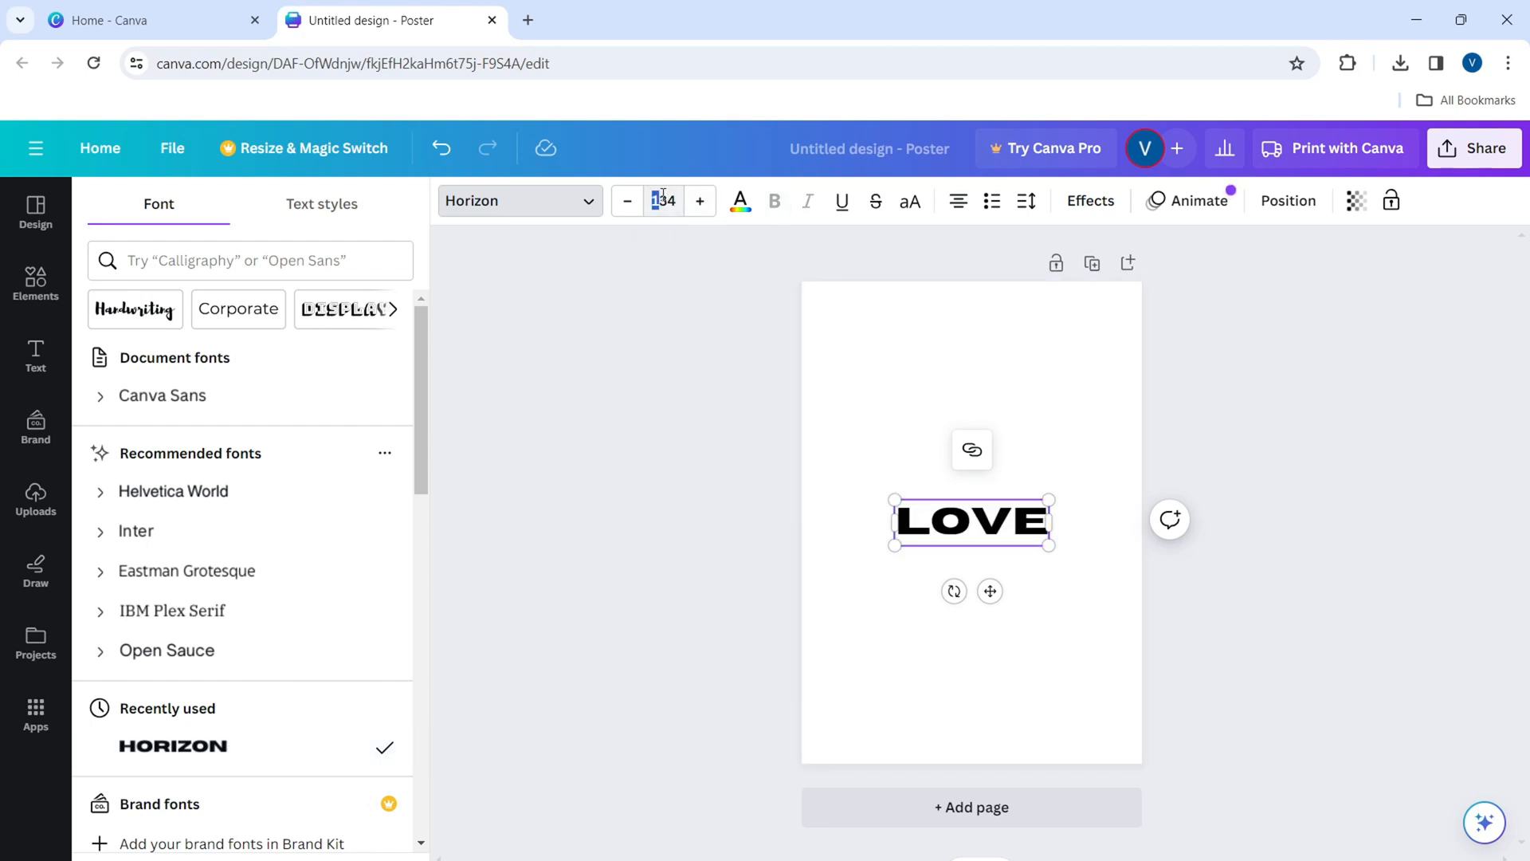
text(25)
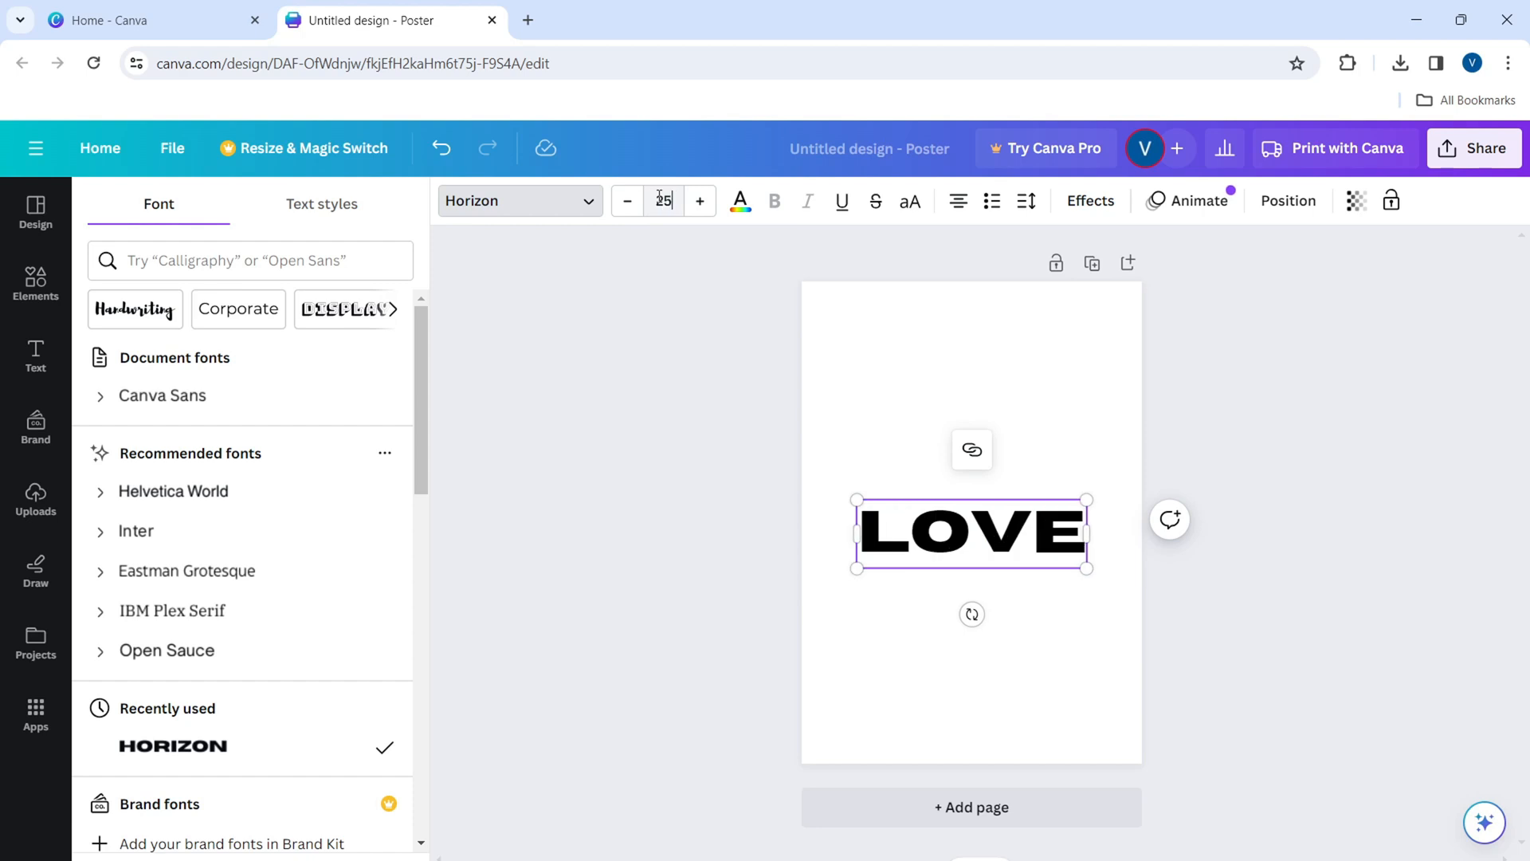
Step: Download the LOVE poster as a PNG via Share > Download
click(1475, 146)
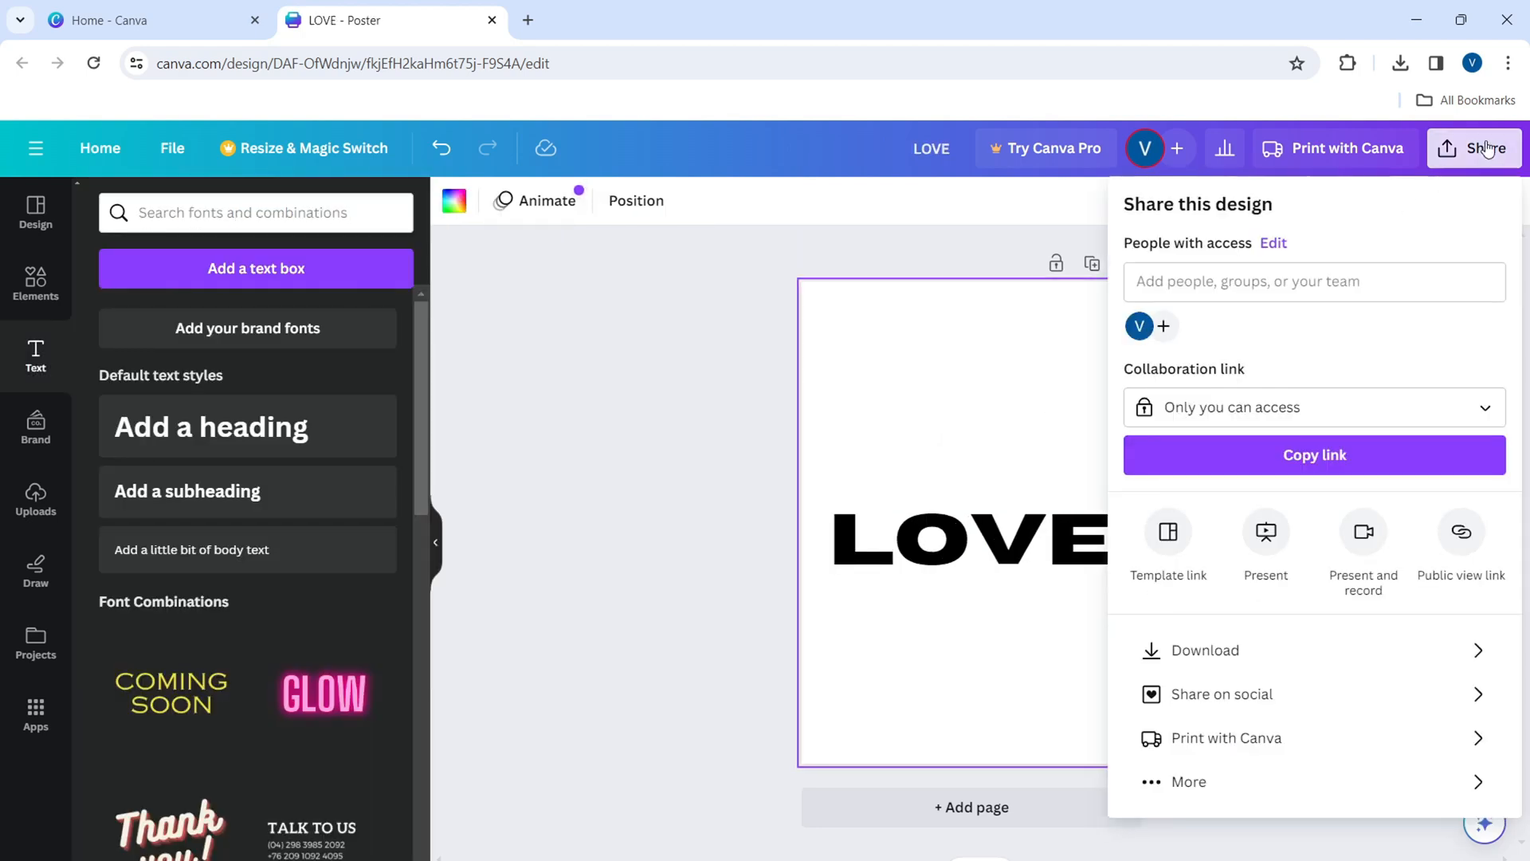
mouse_move(1229, 661)
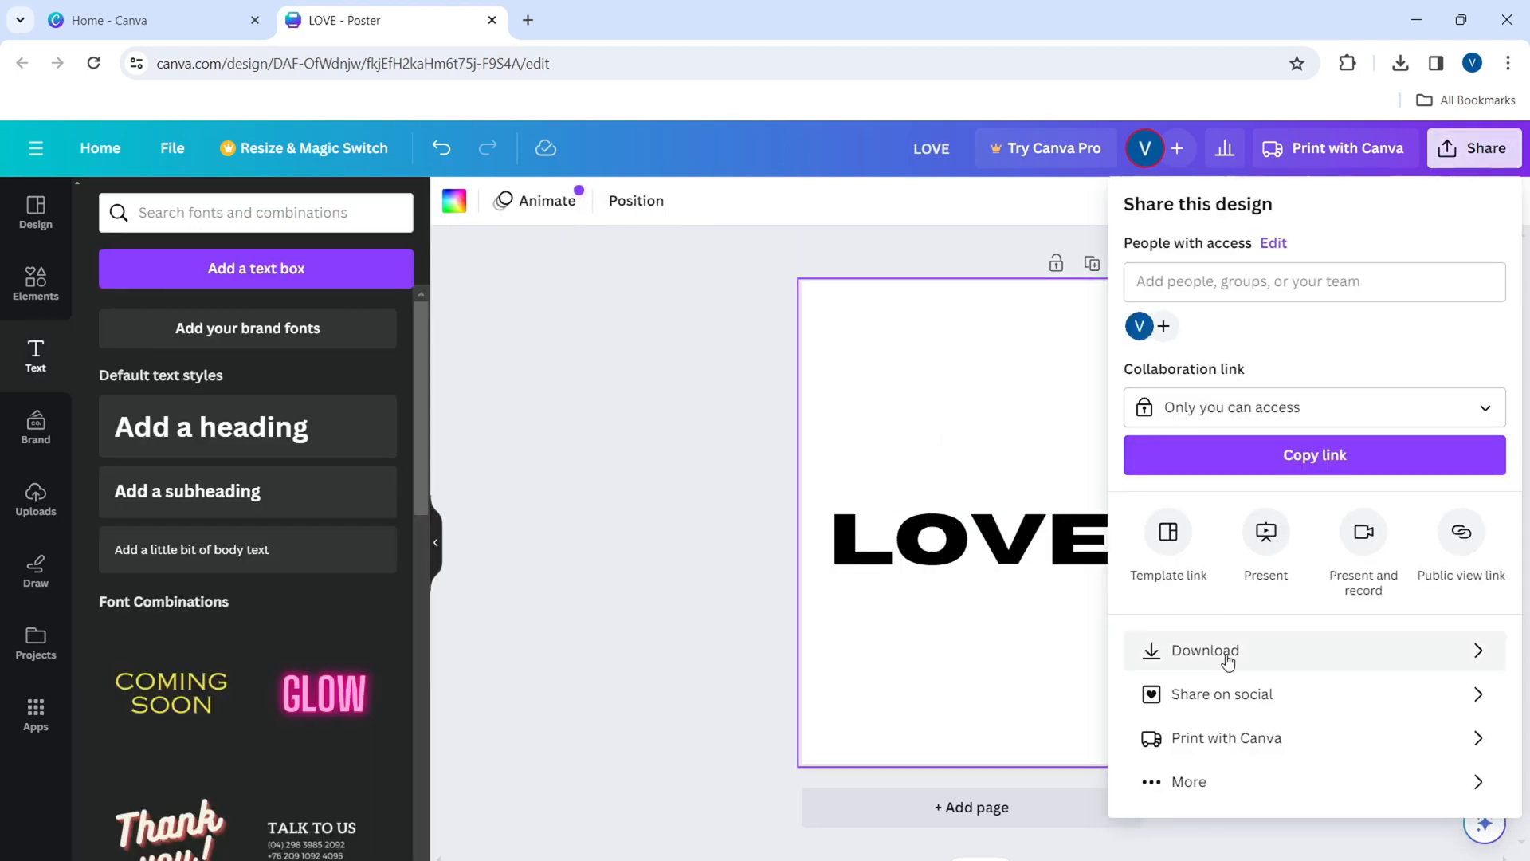
click(1202, 650)
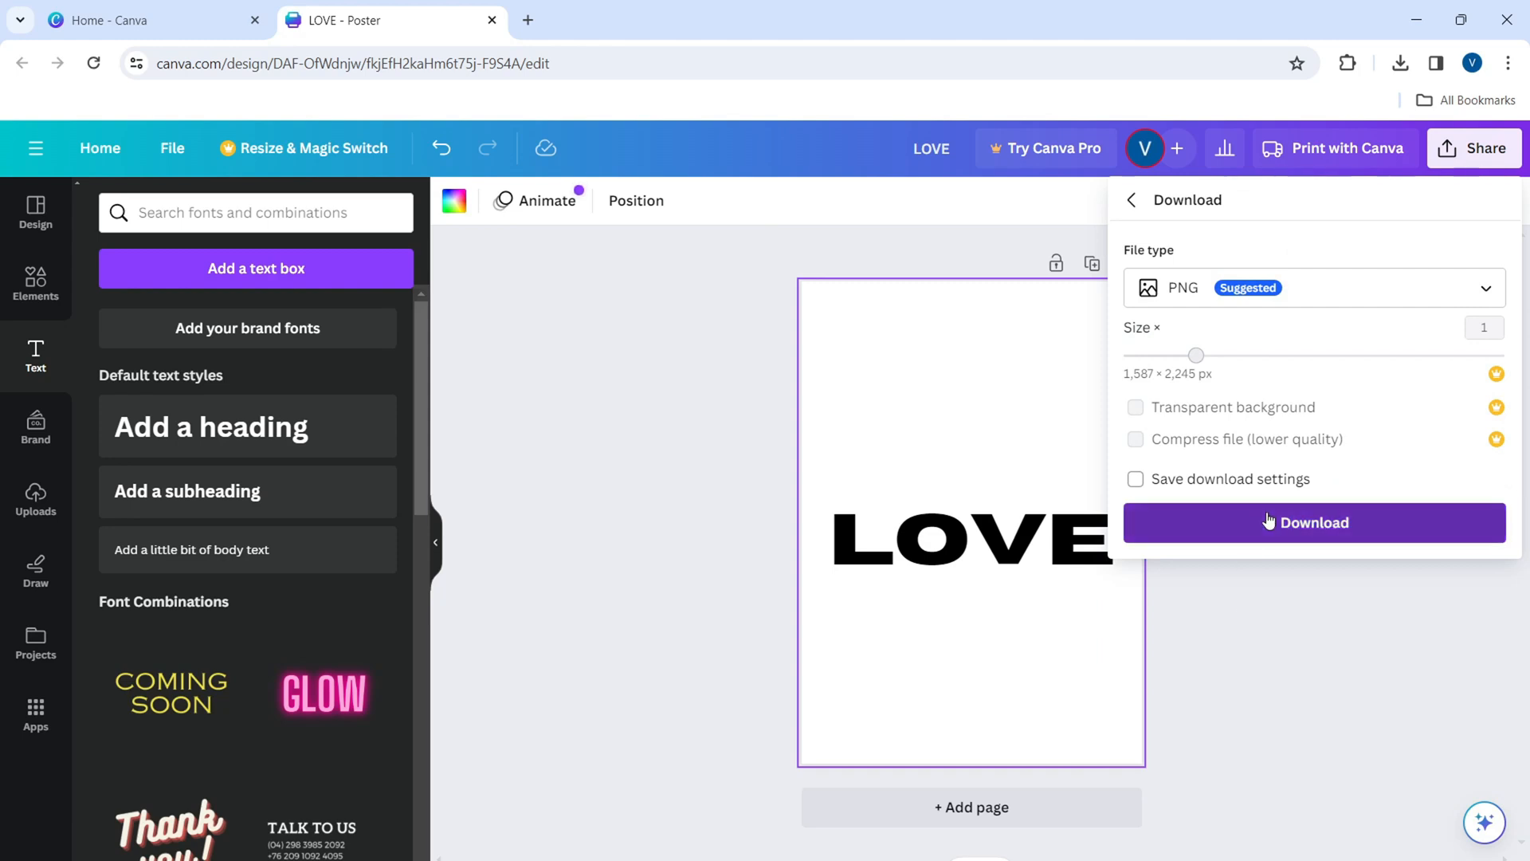
click(1312, 523)
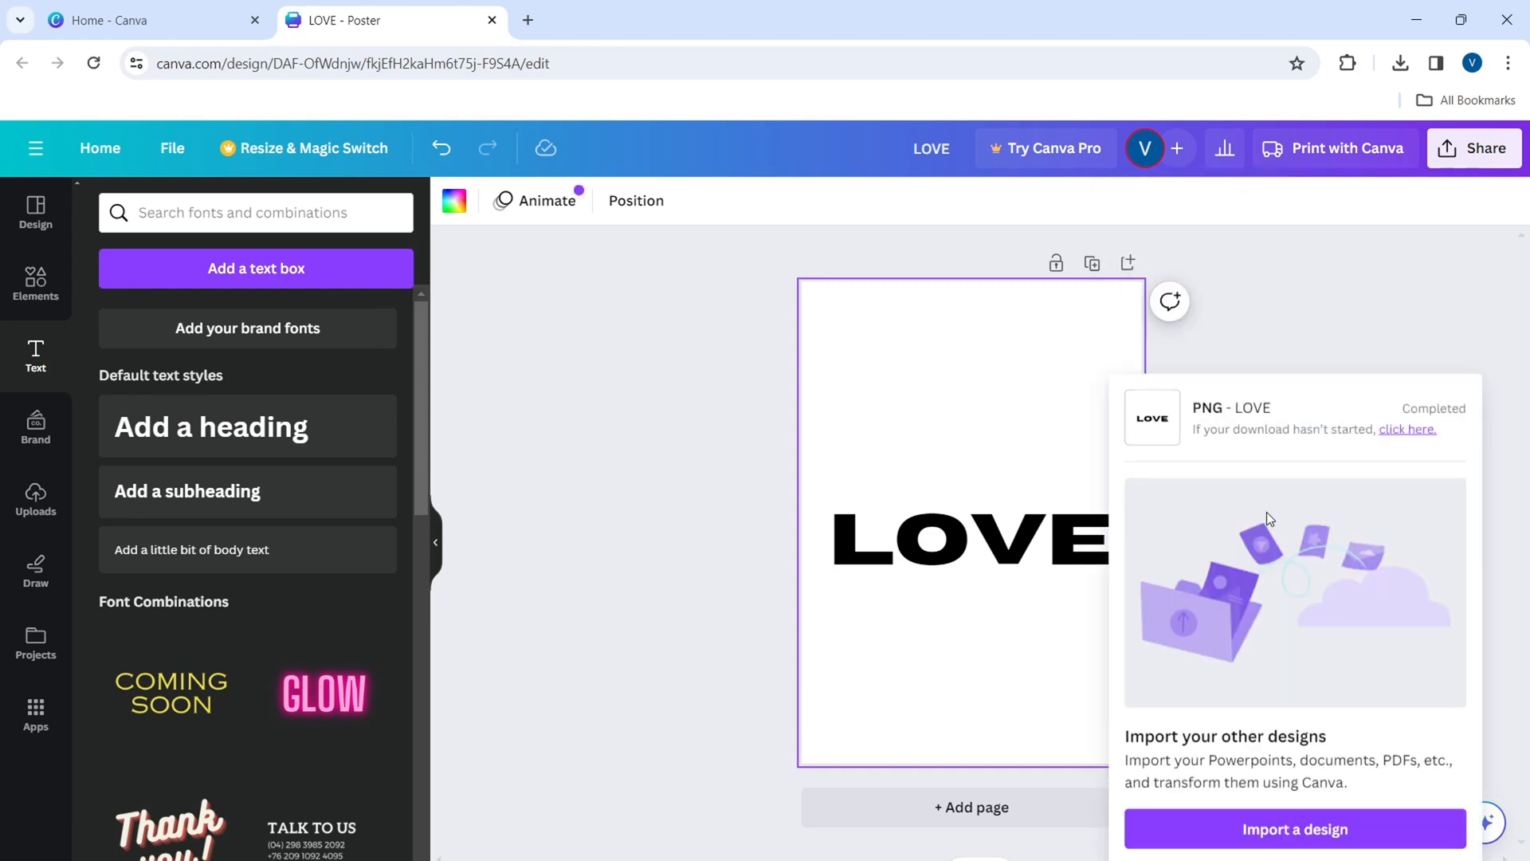
click(1400, 62)
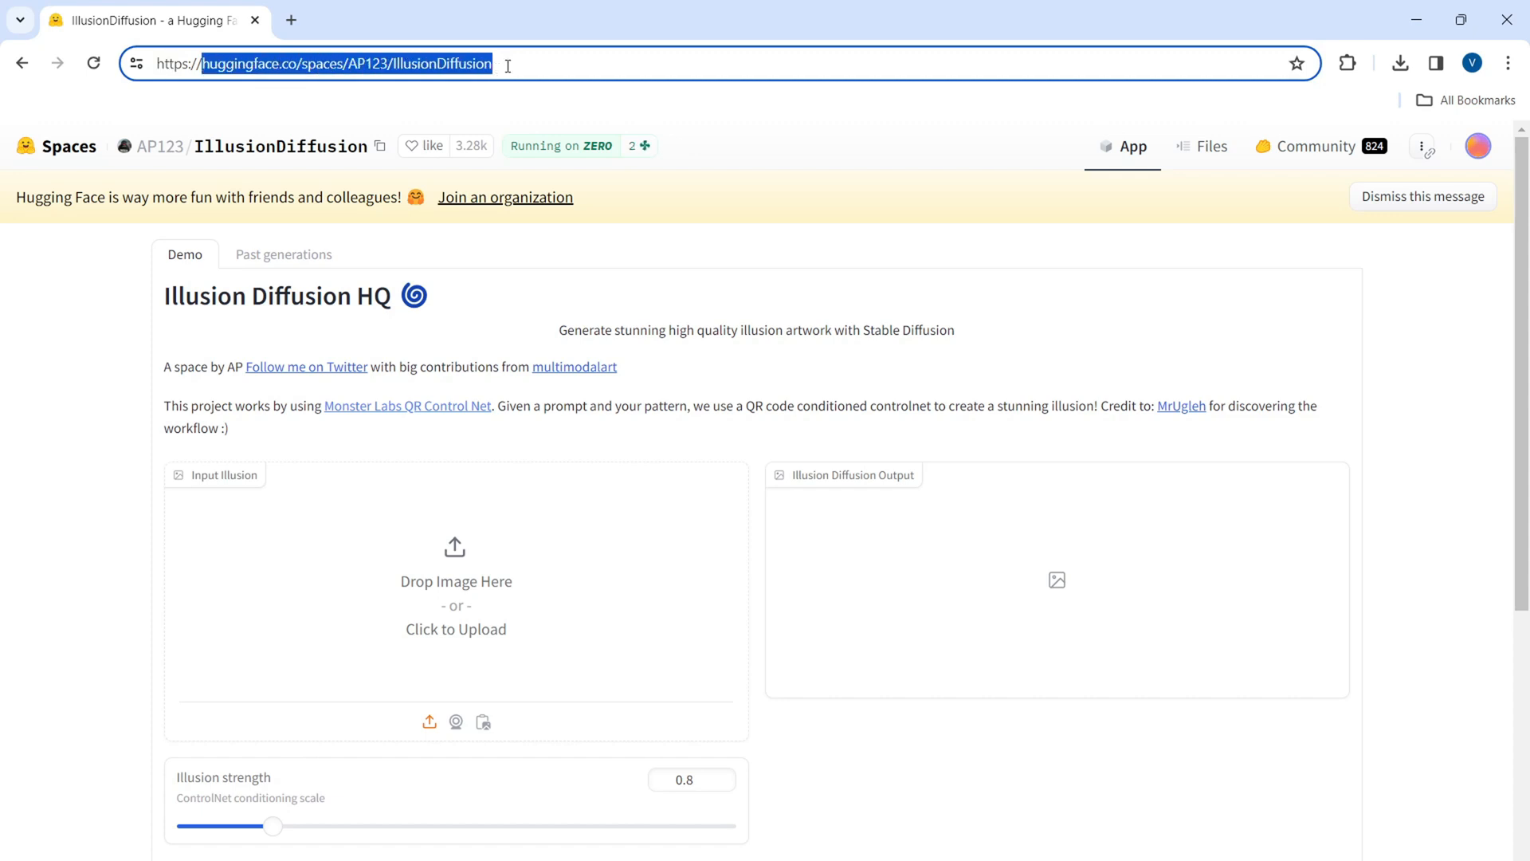
Step: Upload the LOVE poster image into the IllusionDiffusion Input Illusion box
click(1001, 138)
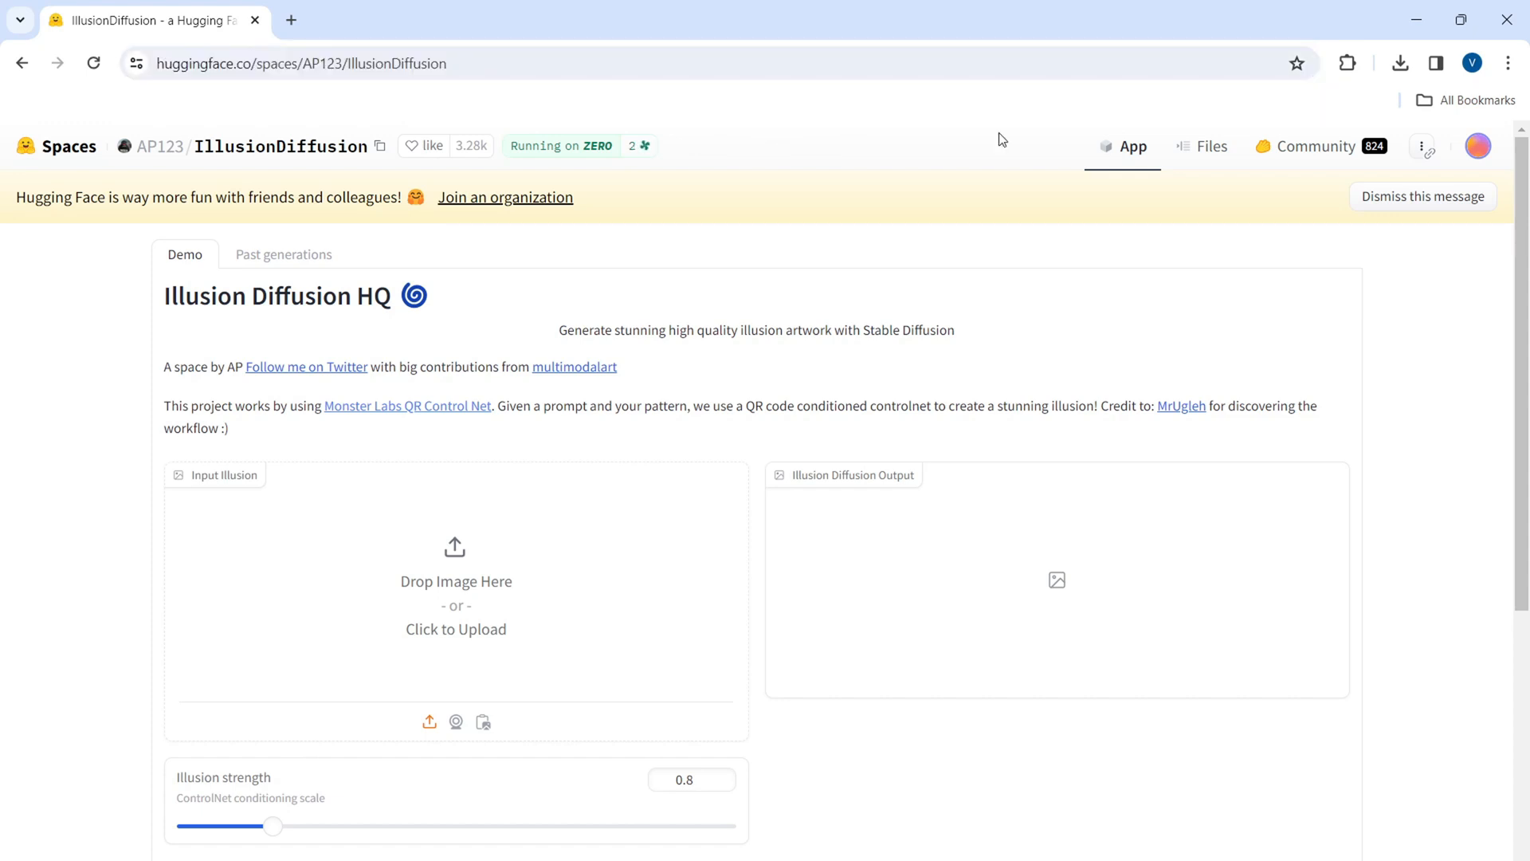
scroll(down, 3)
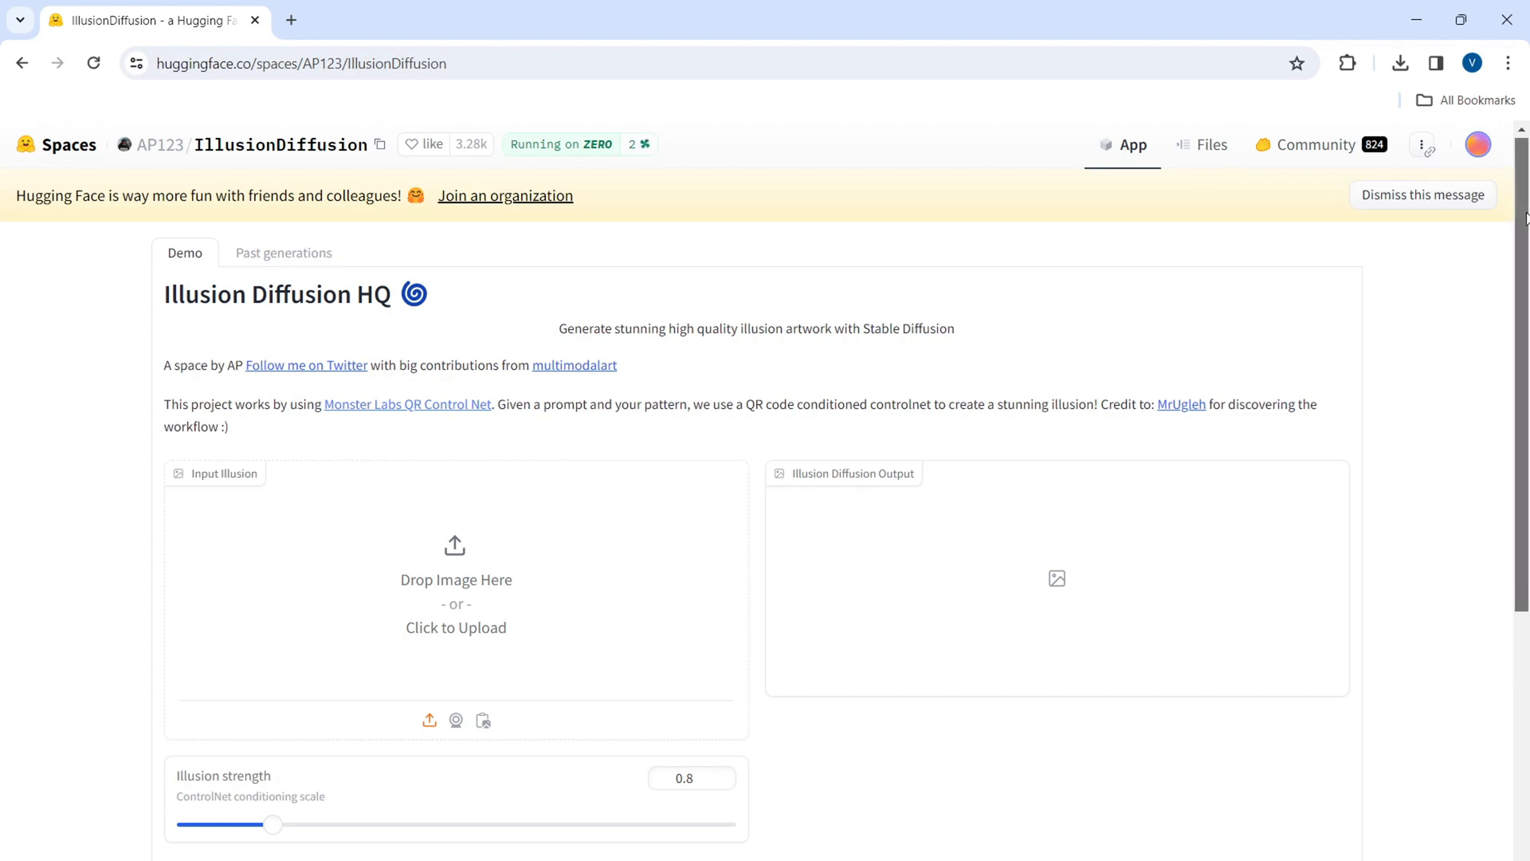
scroll(down, 3)
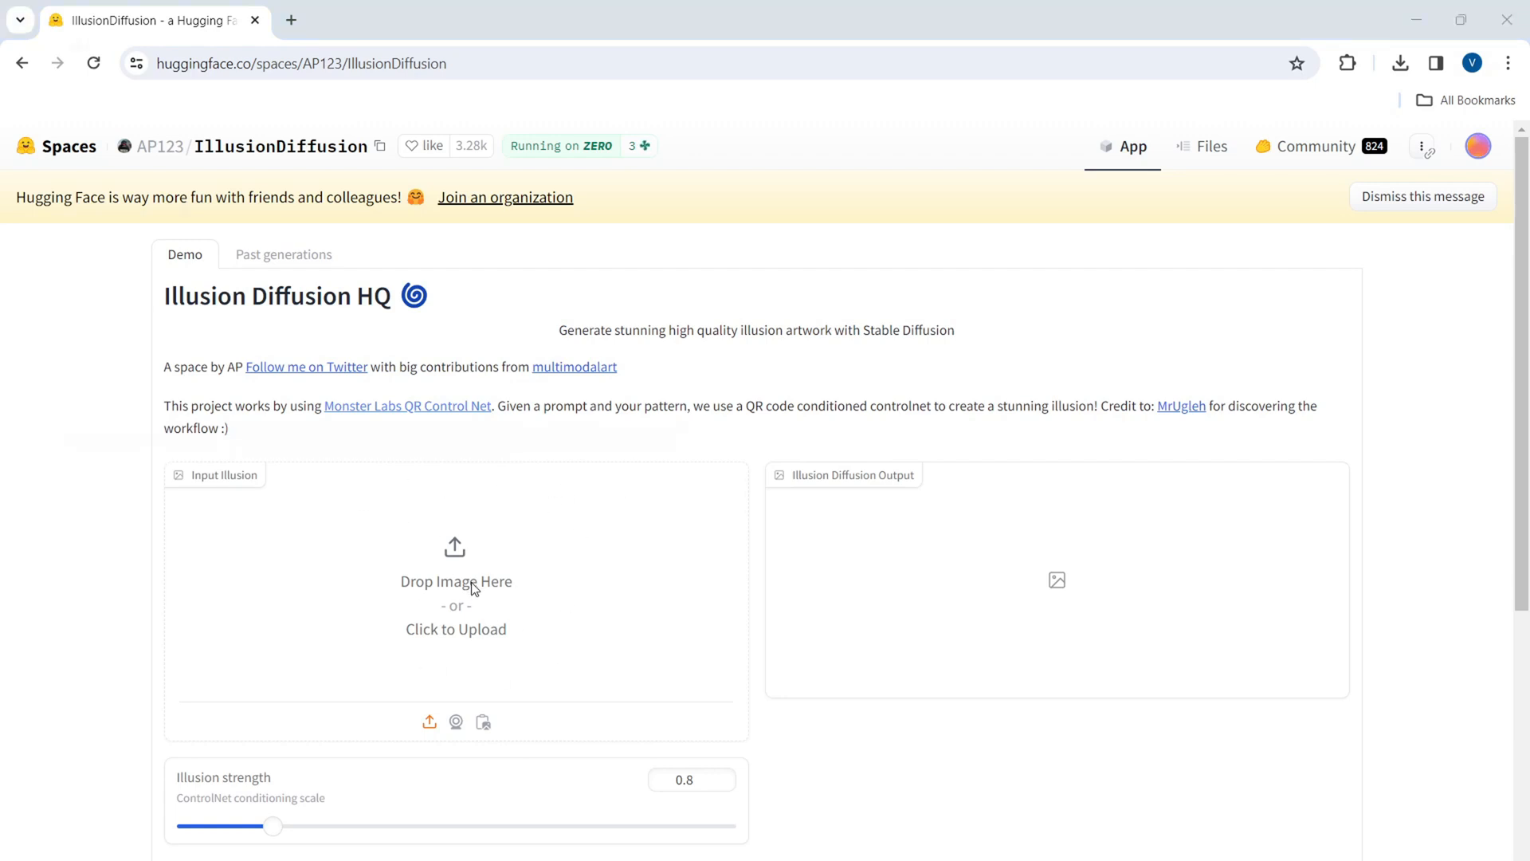
click(455, 628)
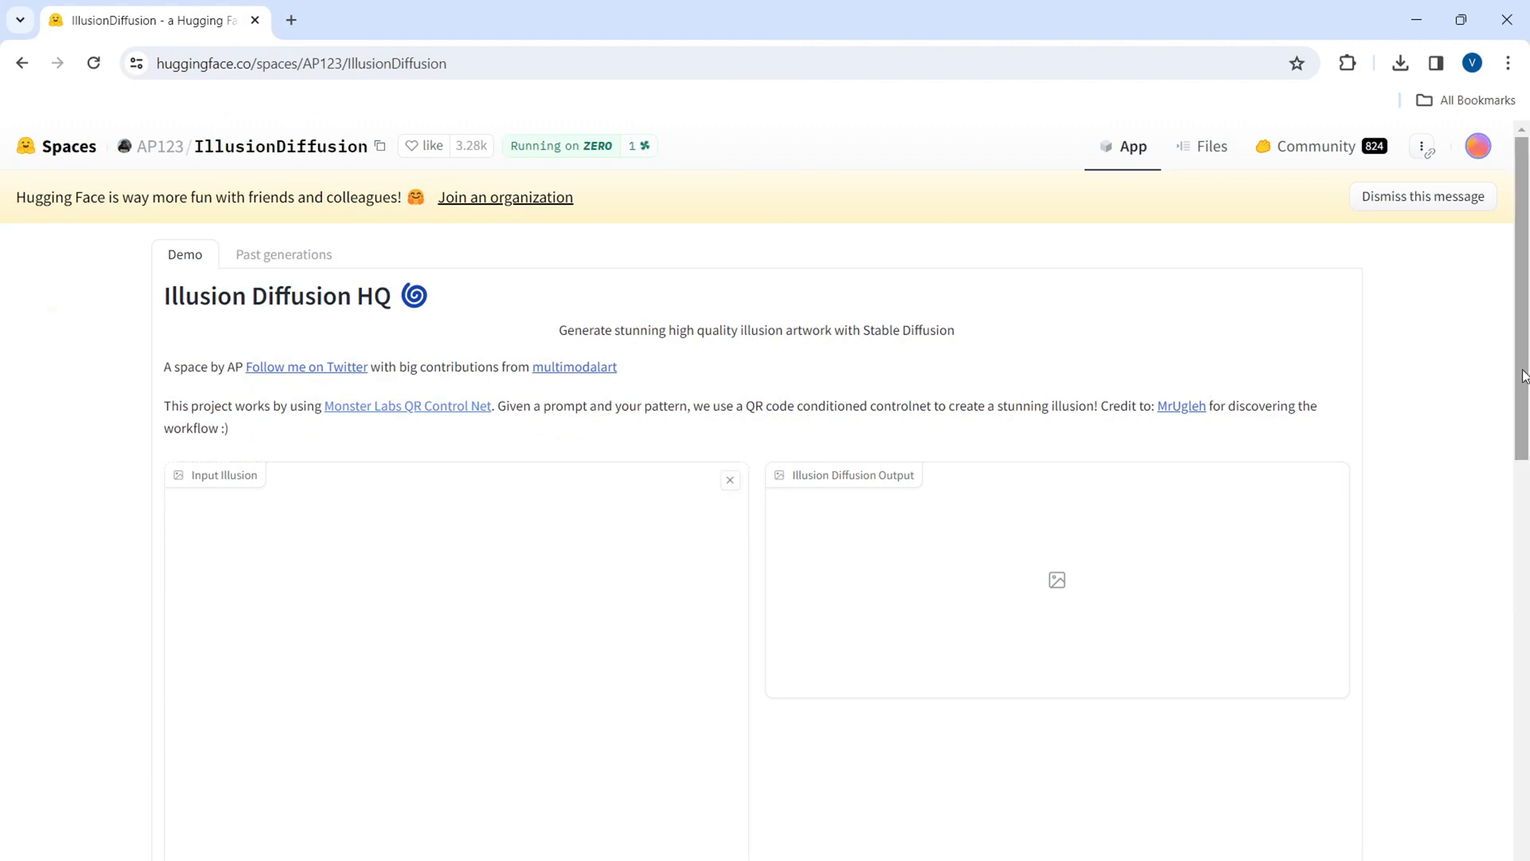
Step: Enter the prompt 'A beautiful landscape' for the illusion
scroll(down, 3)
text(A)
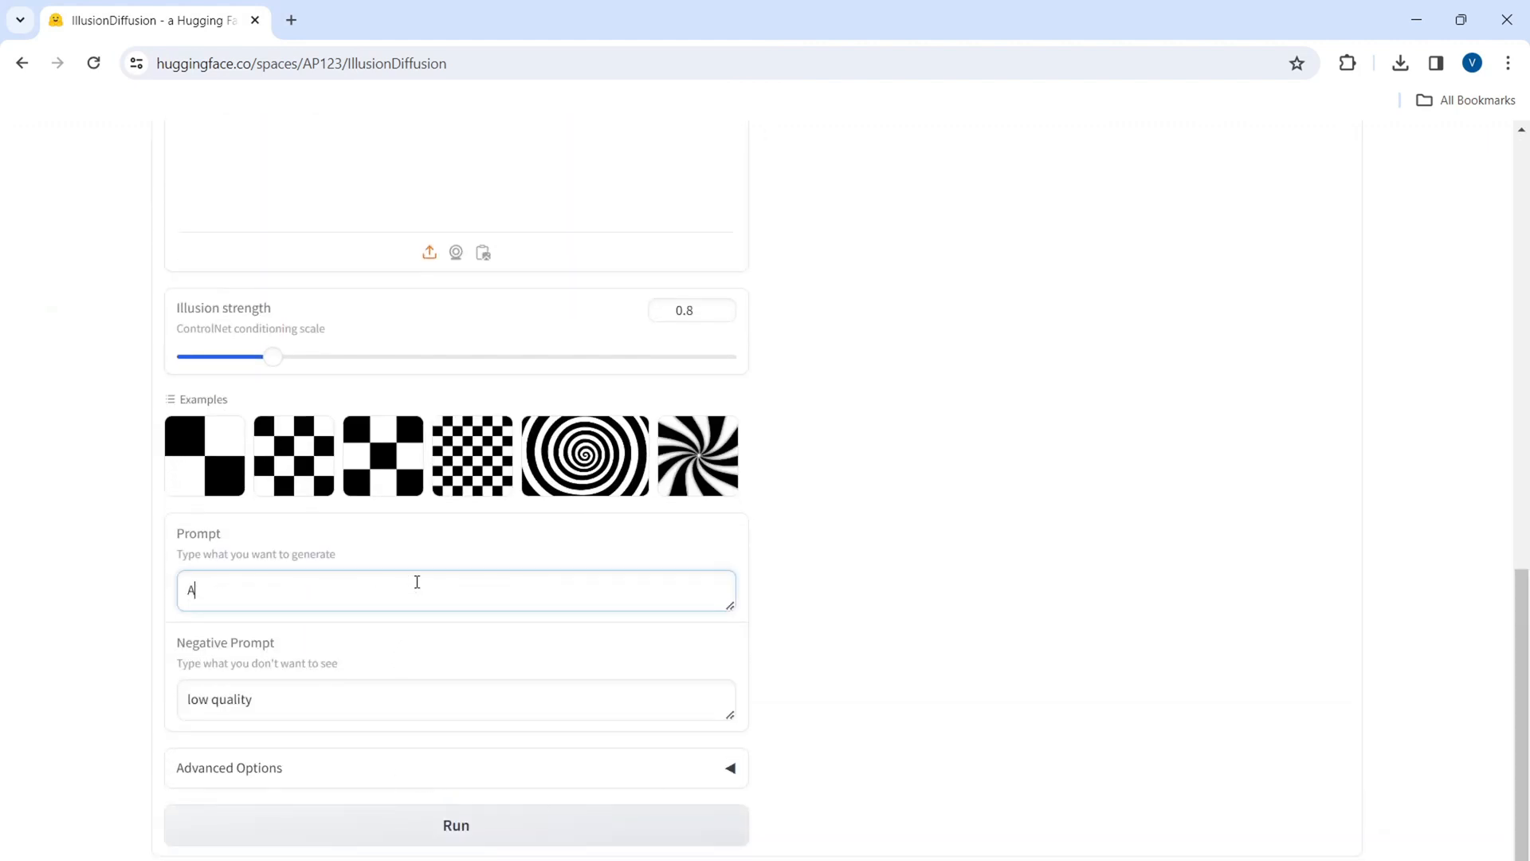
text(beautiful)
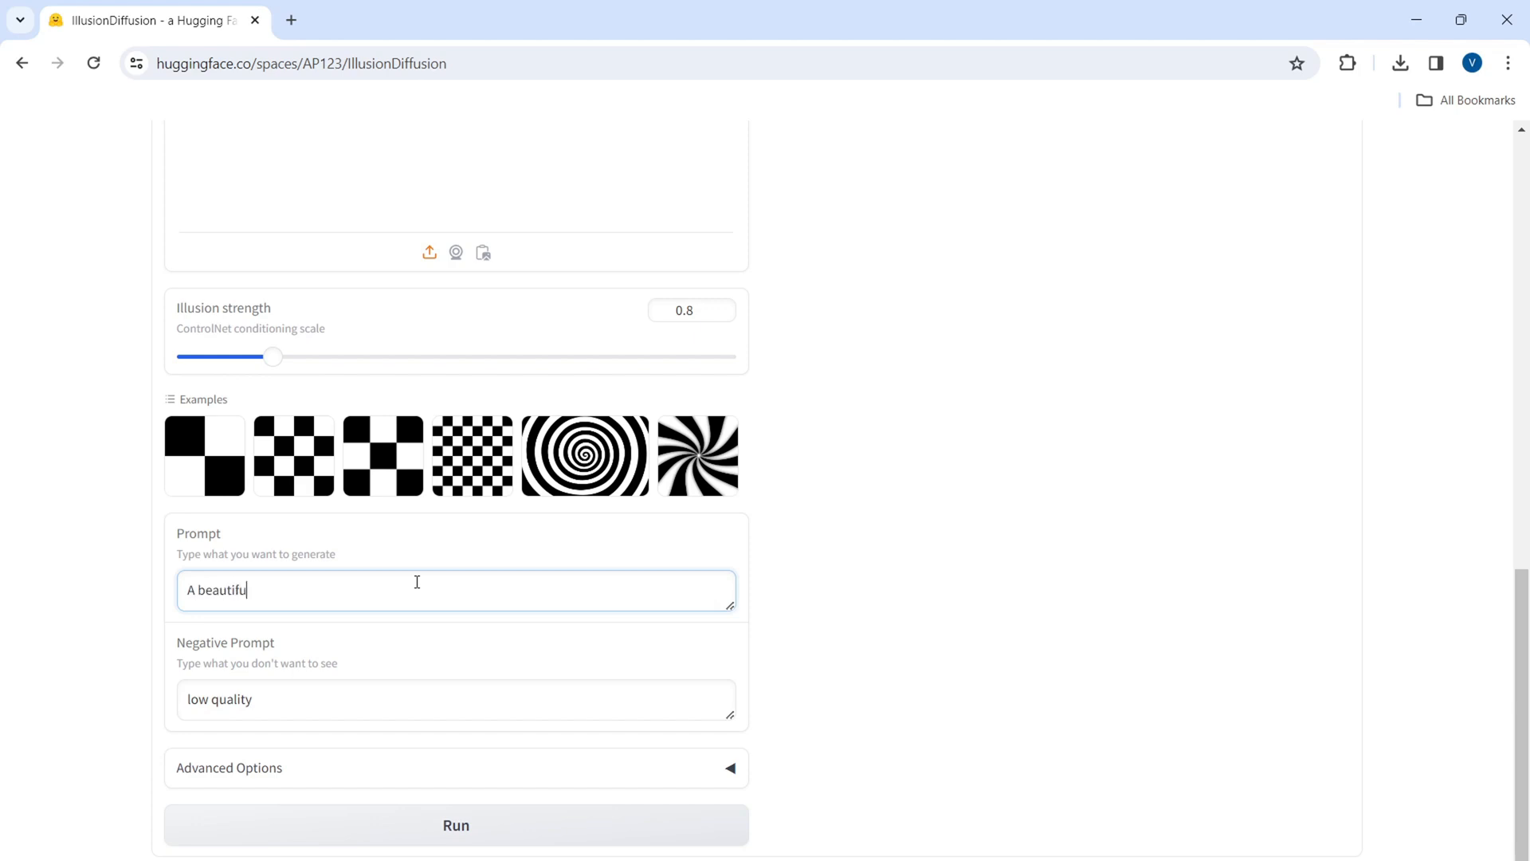
text(lands)
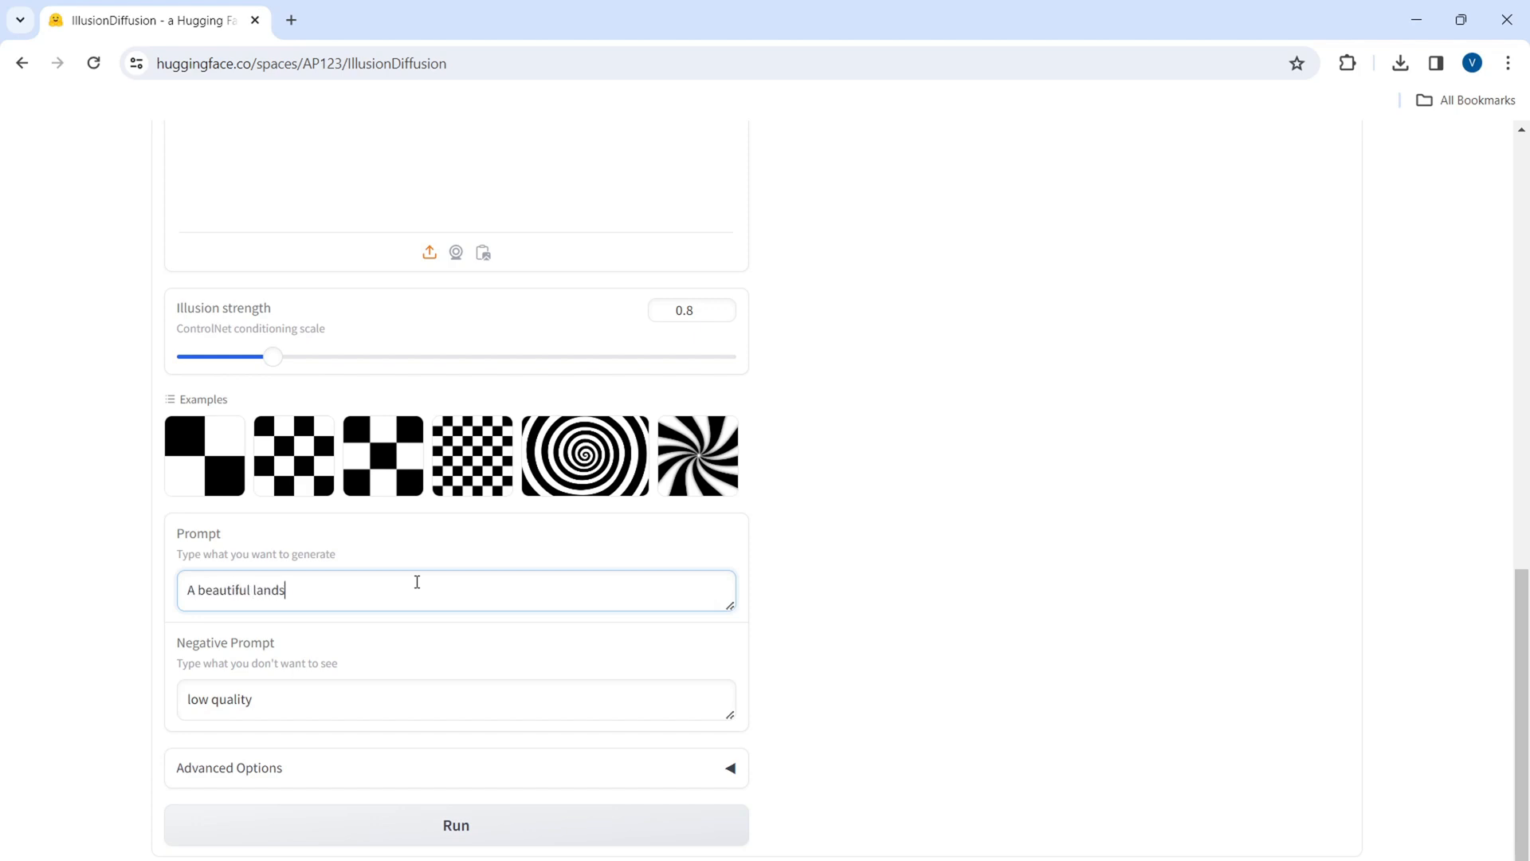
text(cape)
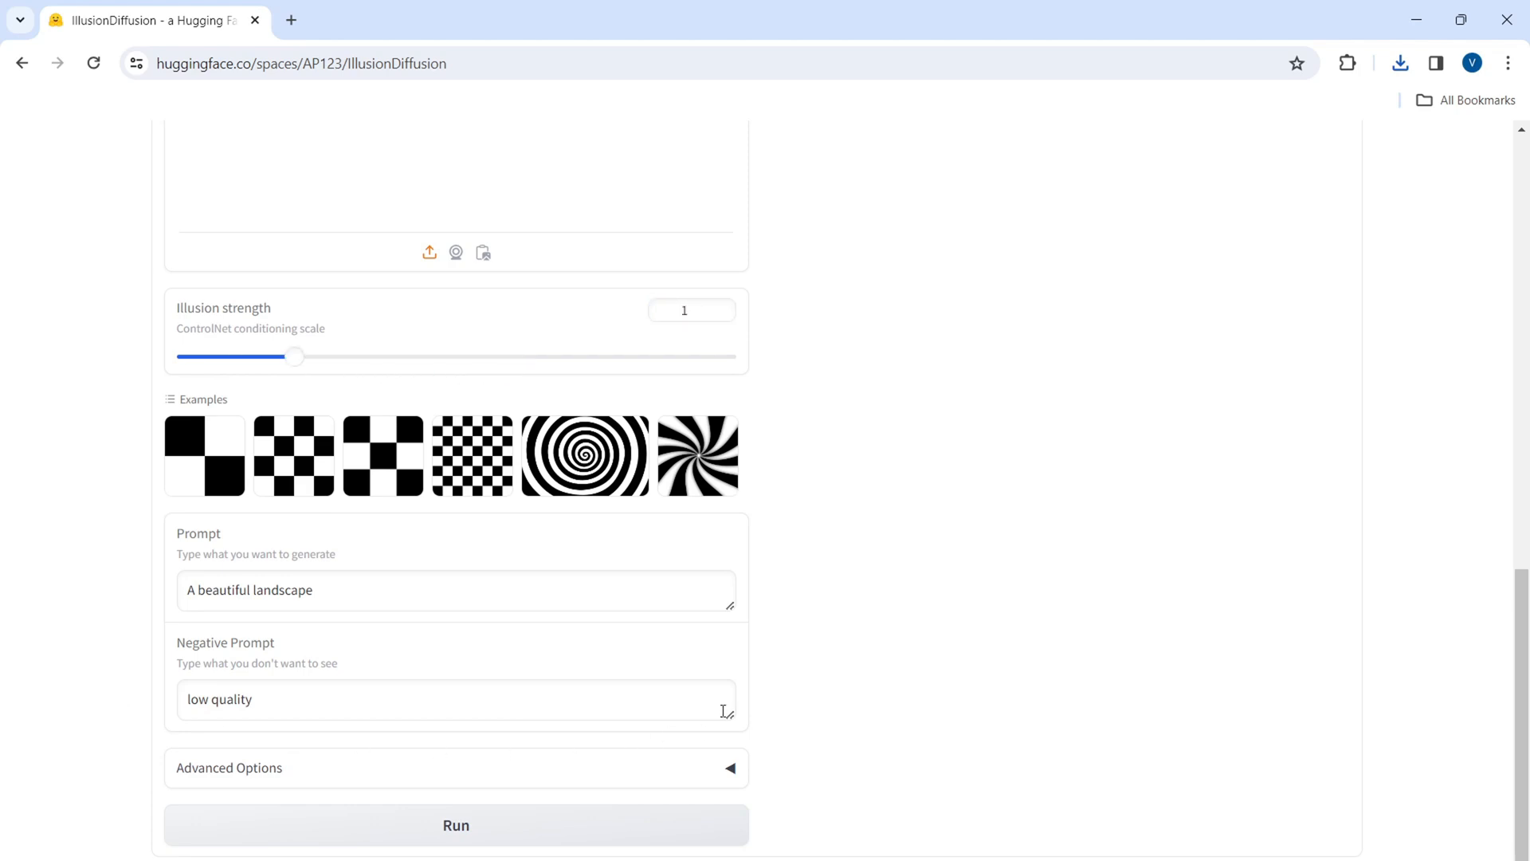
mouse_move(718, 736)
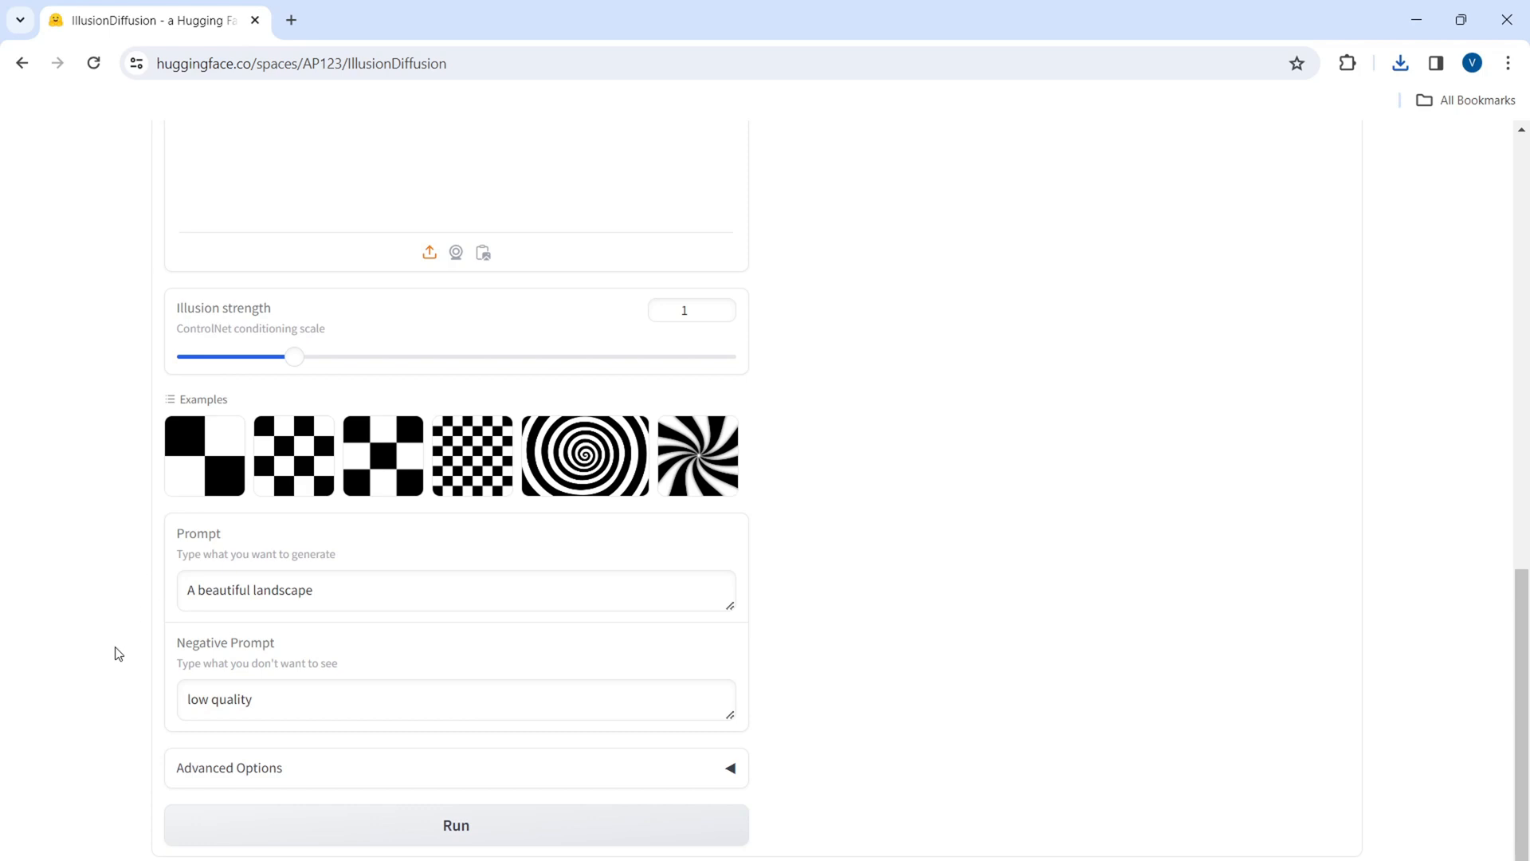
mouse_move(1094, 598)
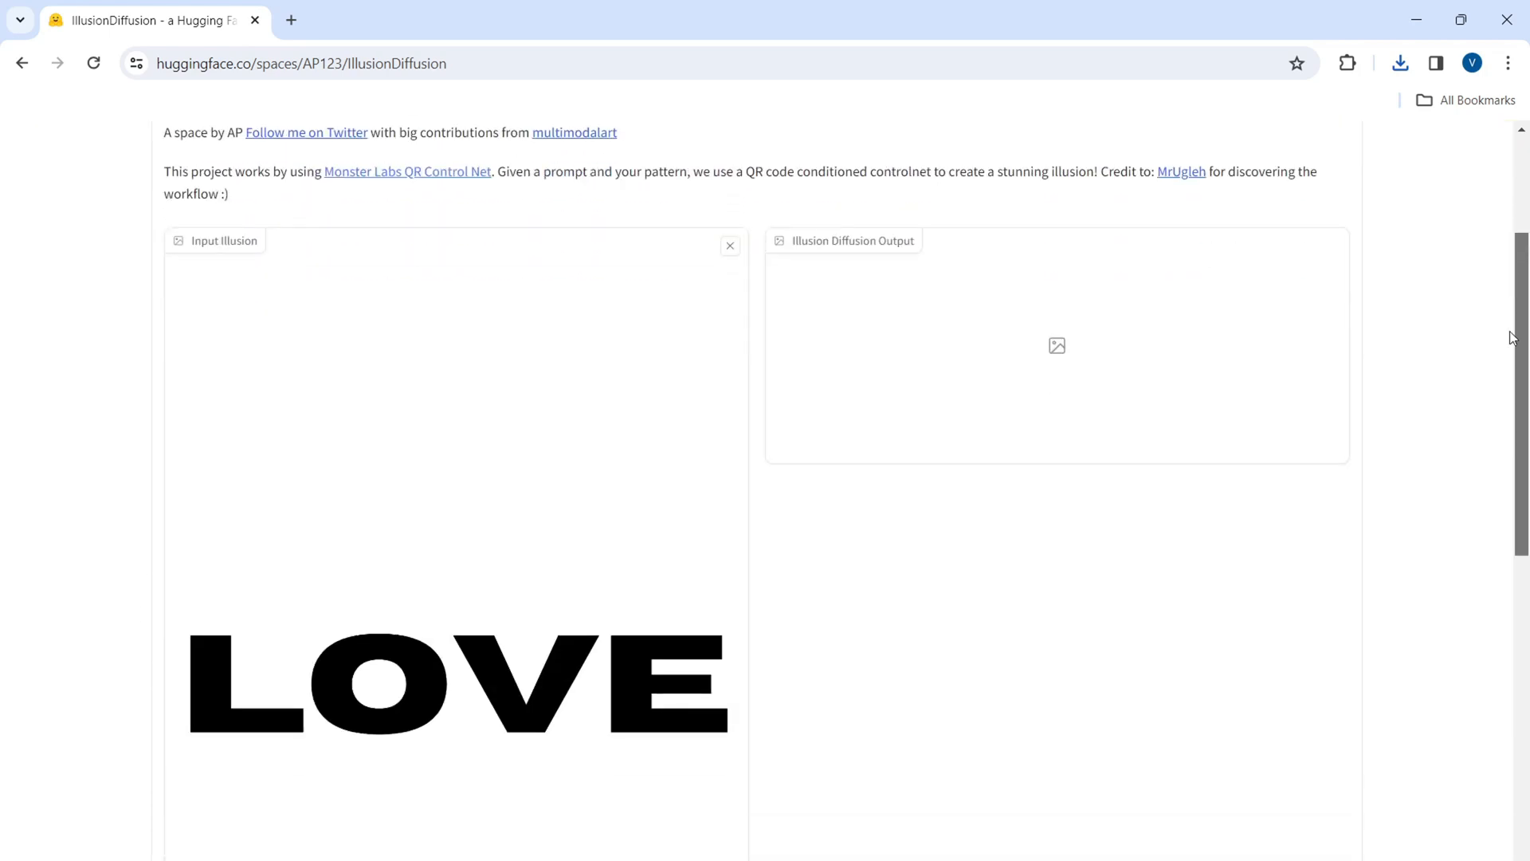
Step: Run the generator to produce the mountain landscape with a purple flower field
scroll(down, 3)
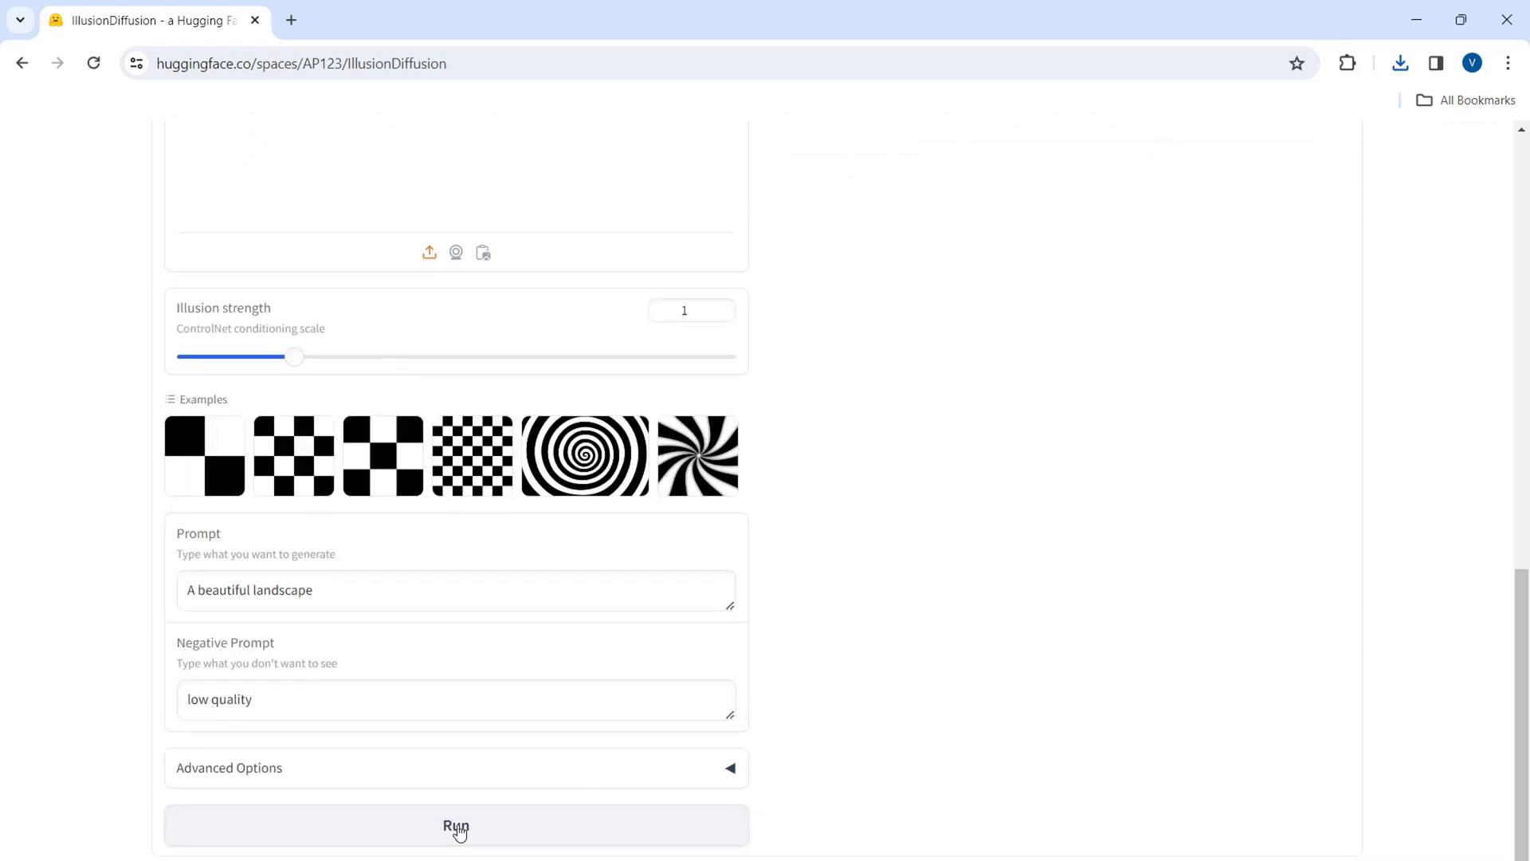
click(456, 826)
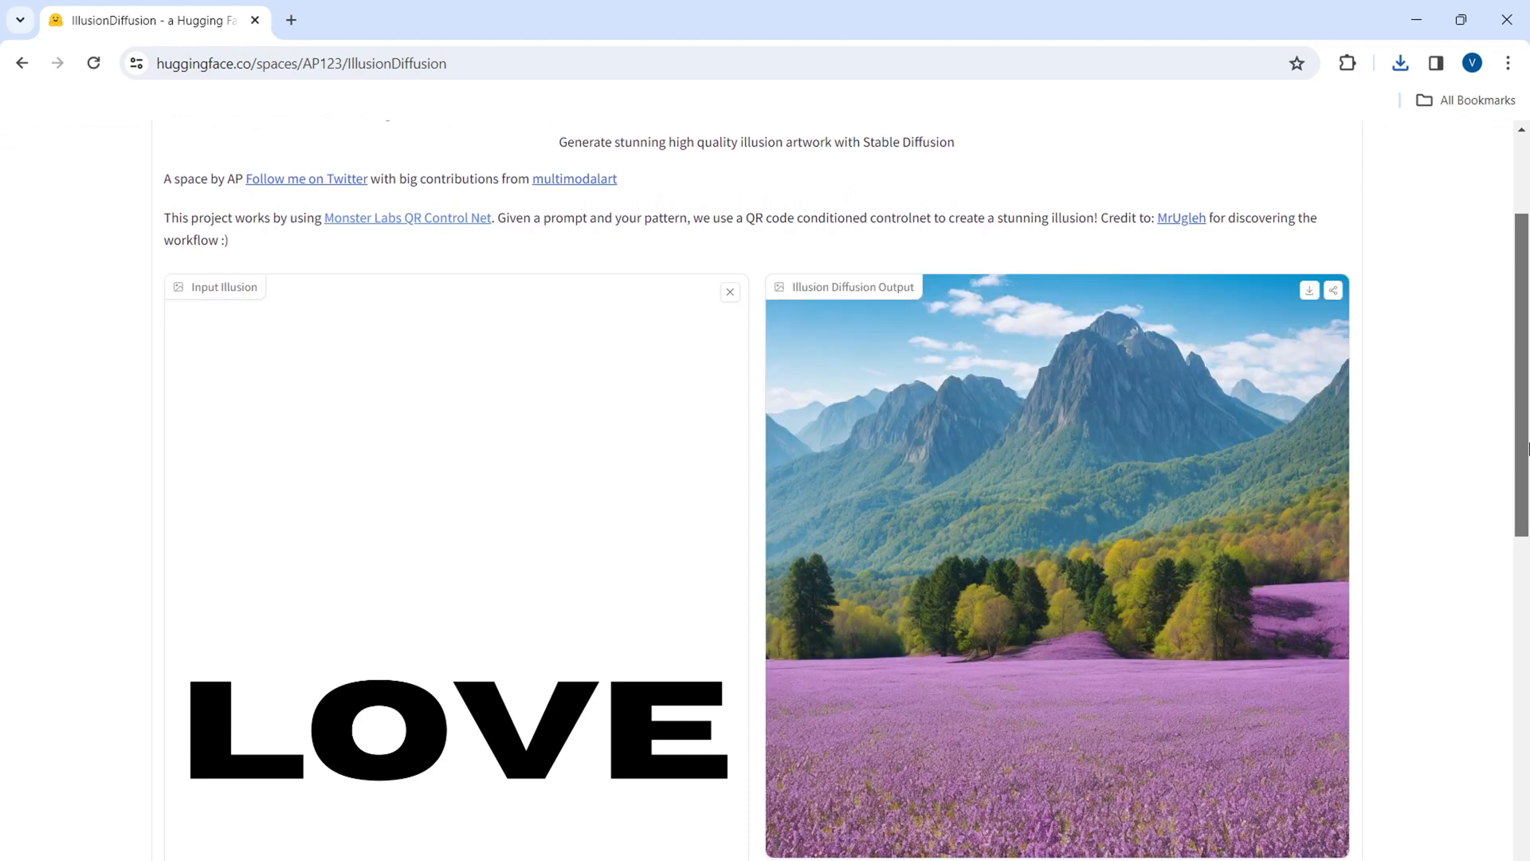
scroll(down, 3)
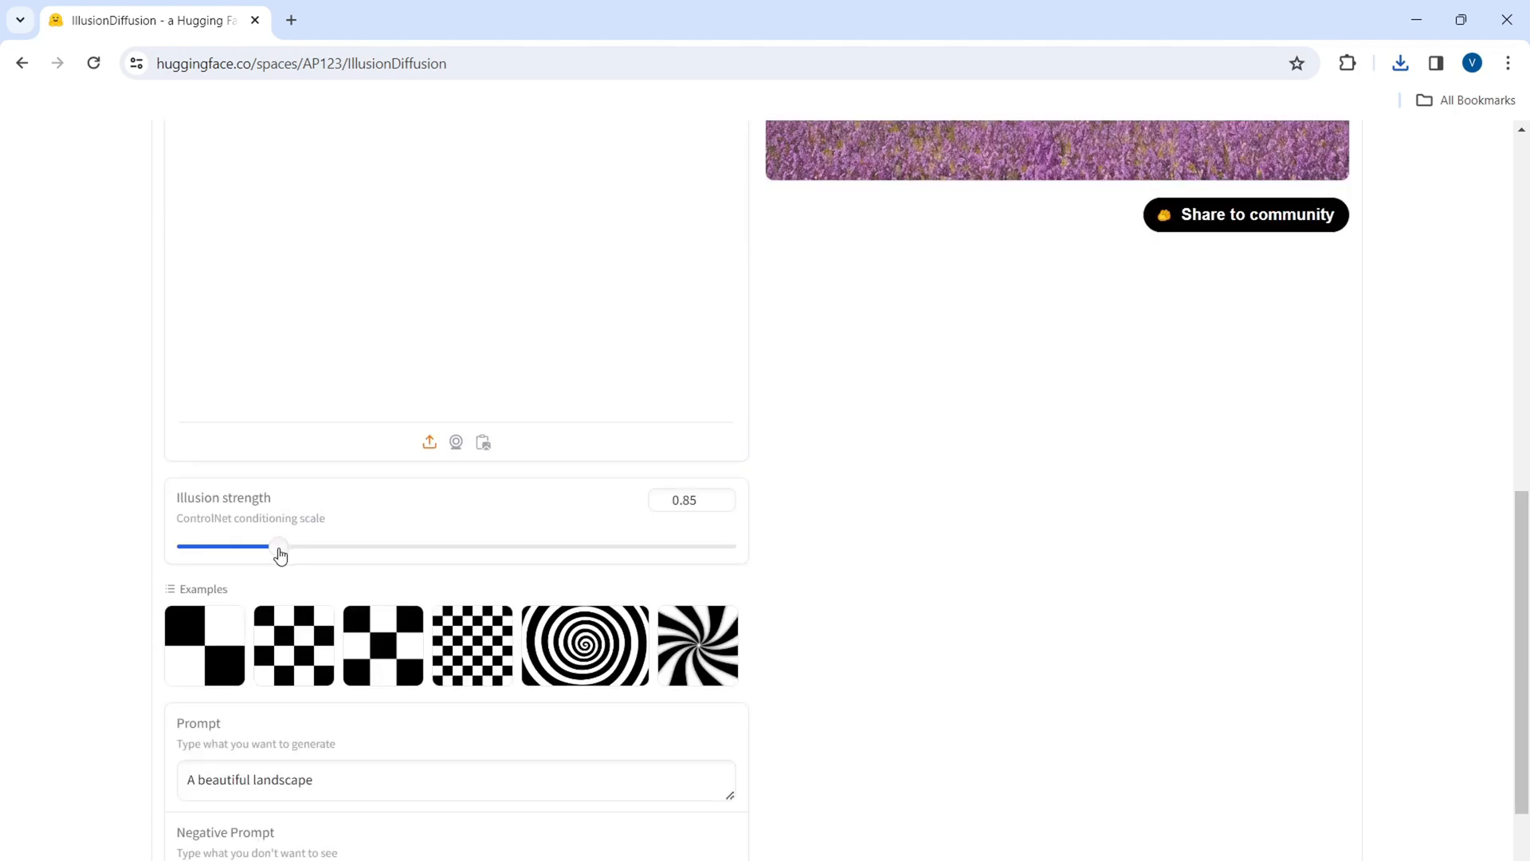
Step: Scroll to view the regenerated green valley with a turquoise lake
scroll(down, 3)
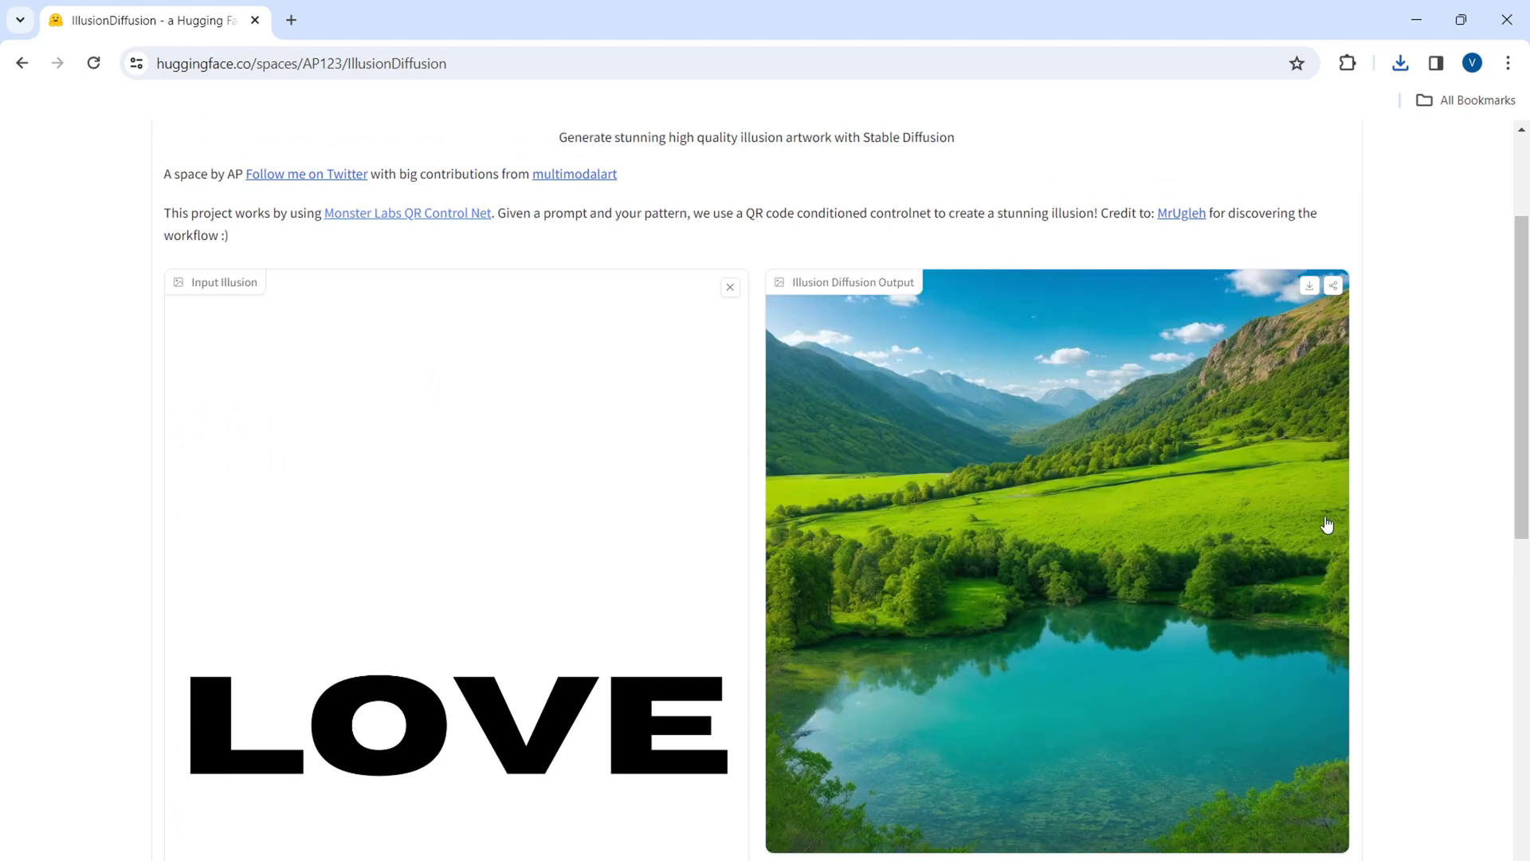
Step: Replace the LOVE input image with a black-and-white portrait
click(728, 287)
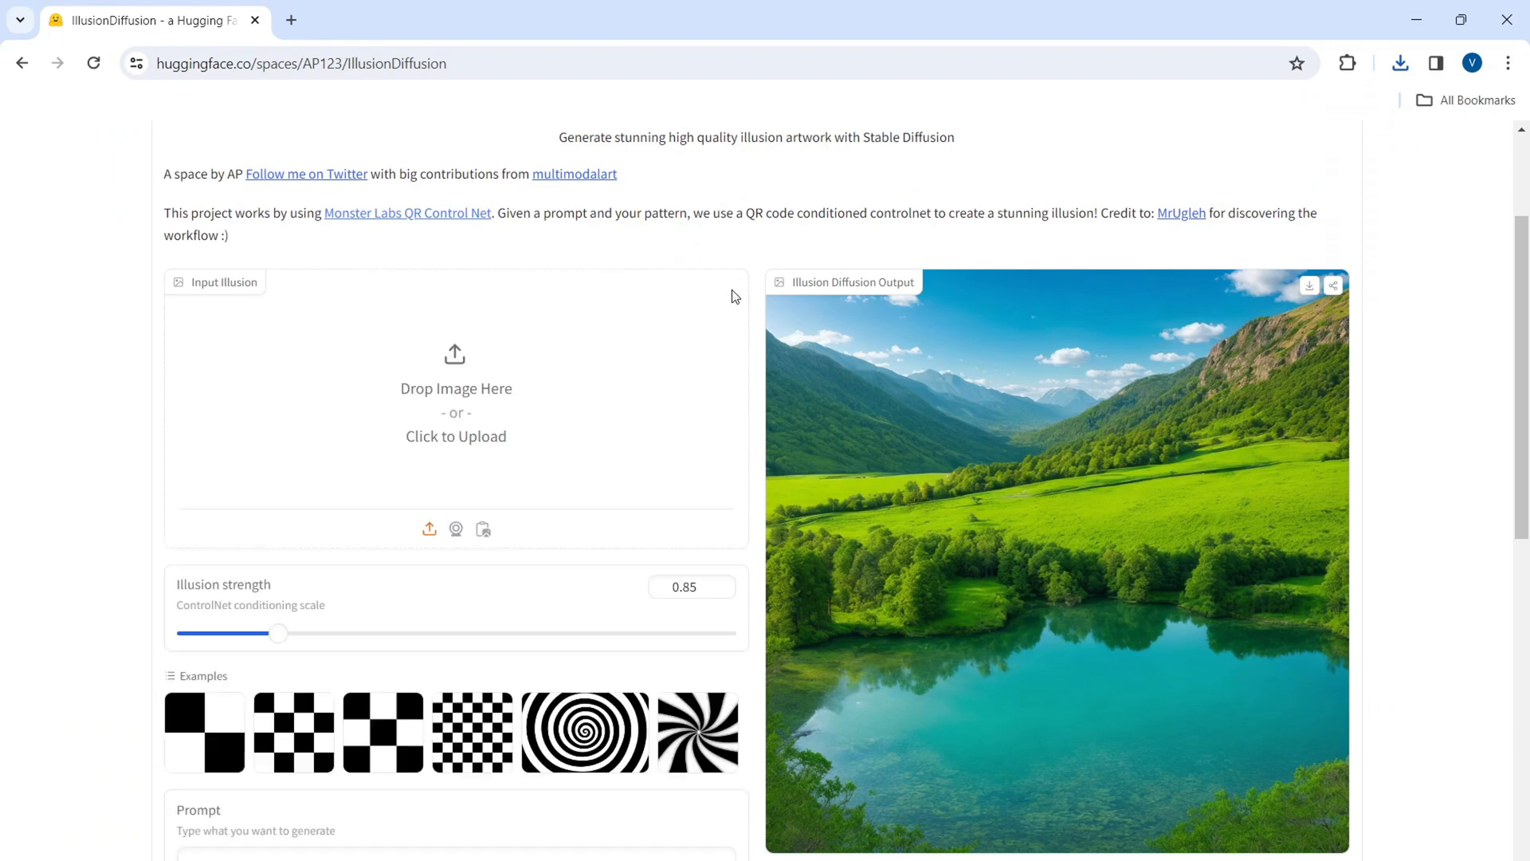
click(455, 435)
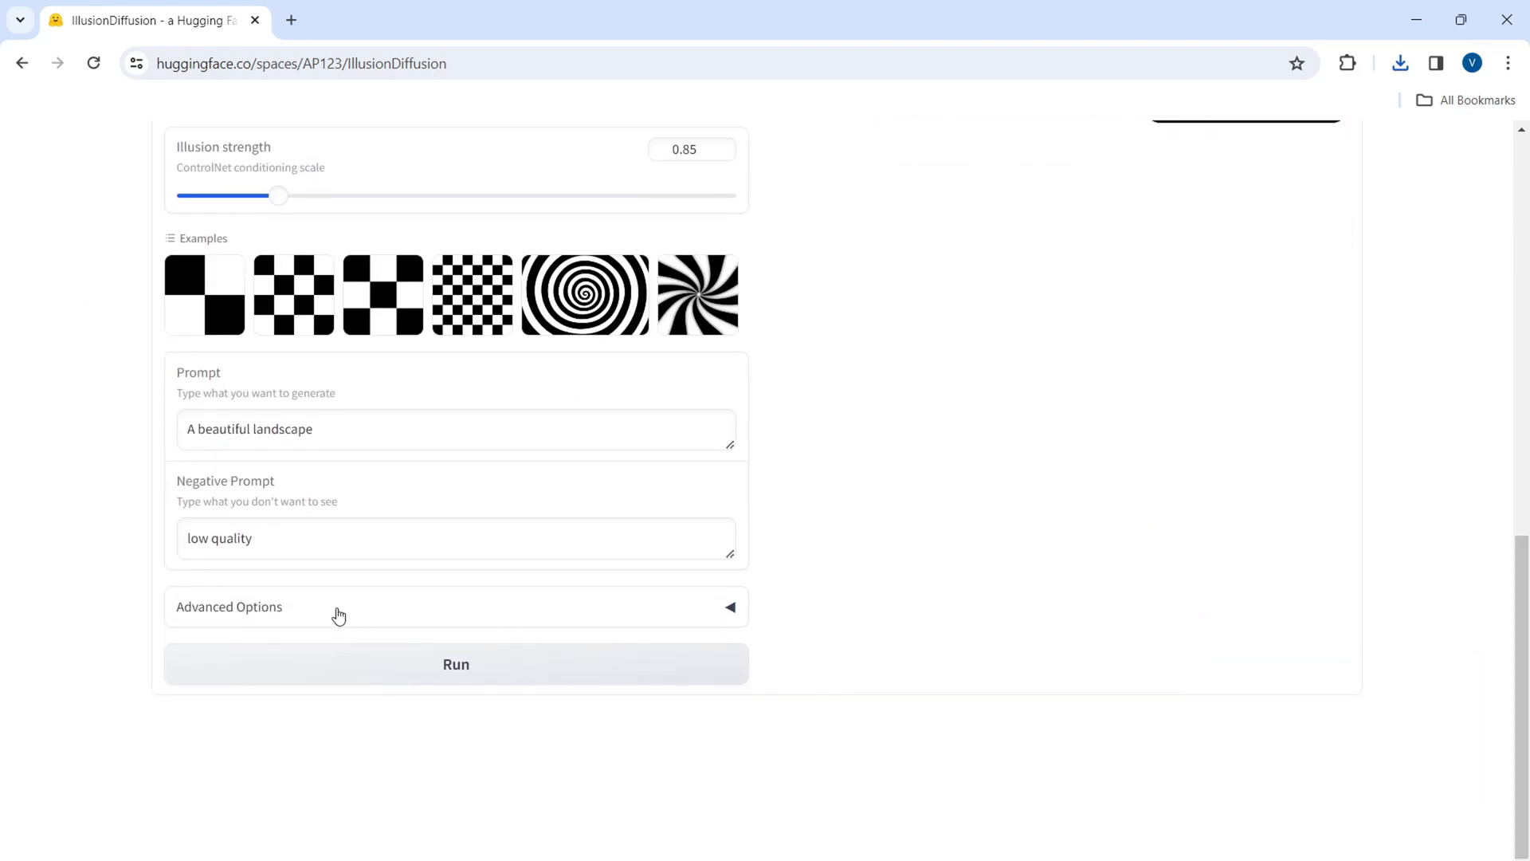
Step: Change the prompt to 'A beautiful scene', set strength 1.34 and run the generation
double_click(284, 429)
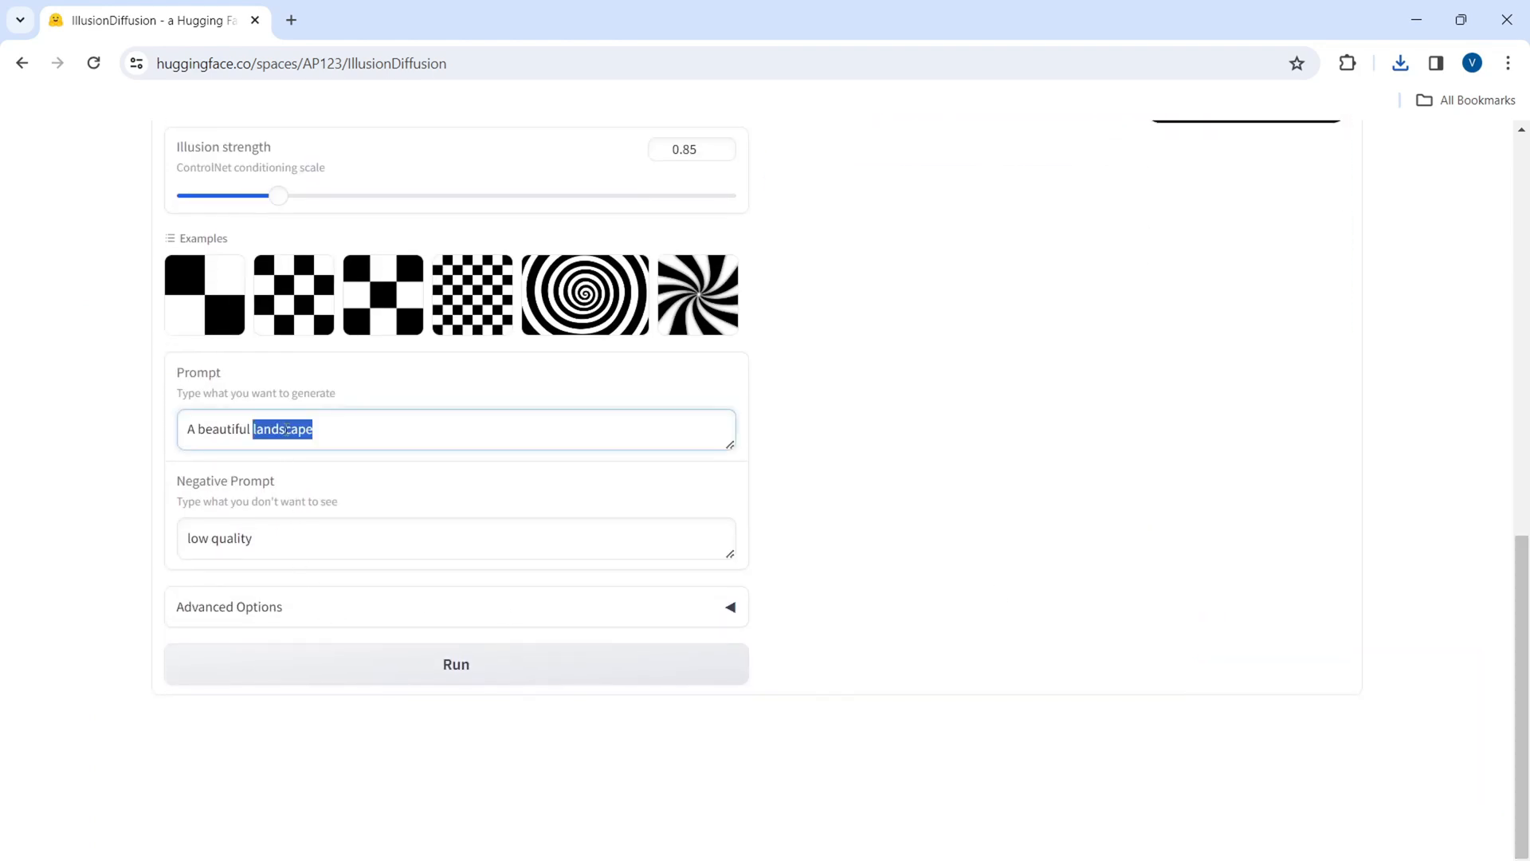
text(scene)
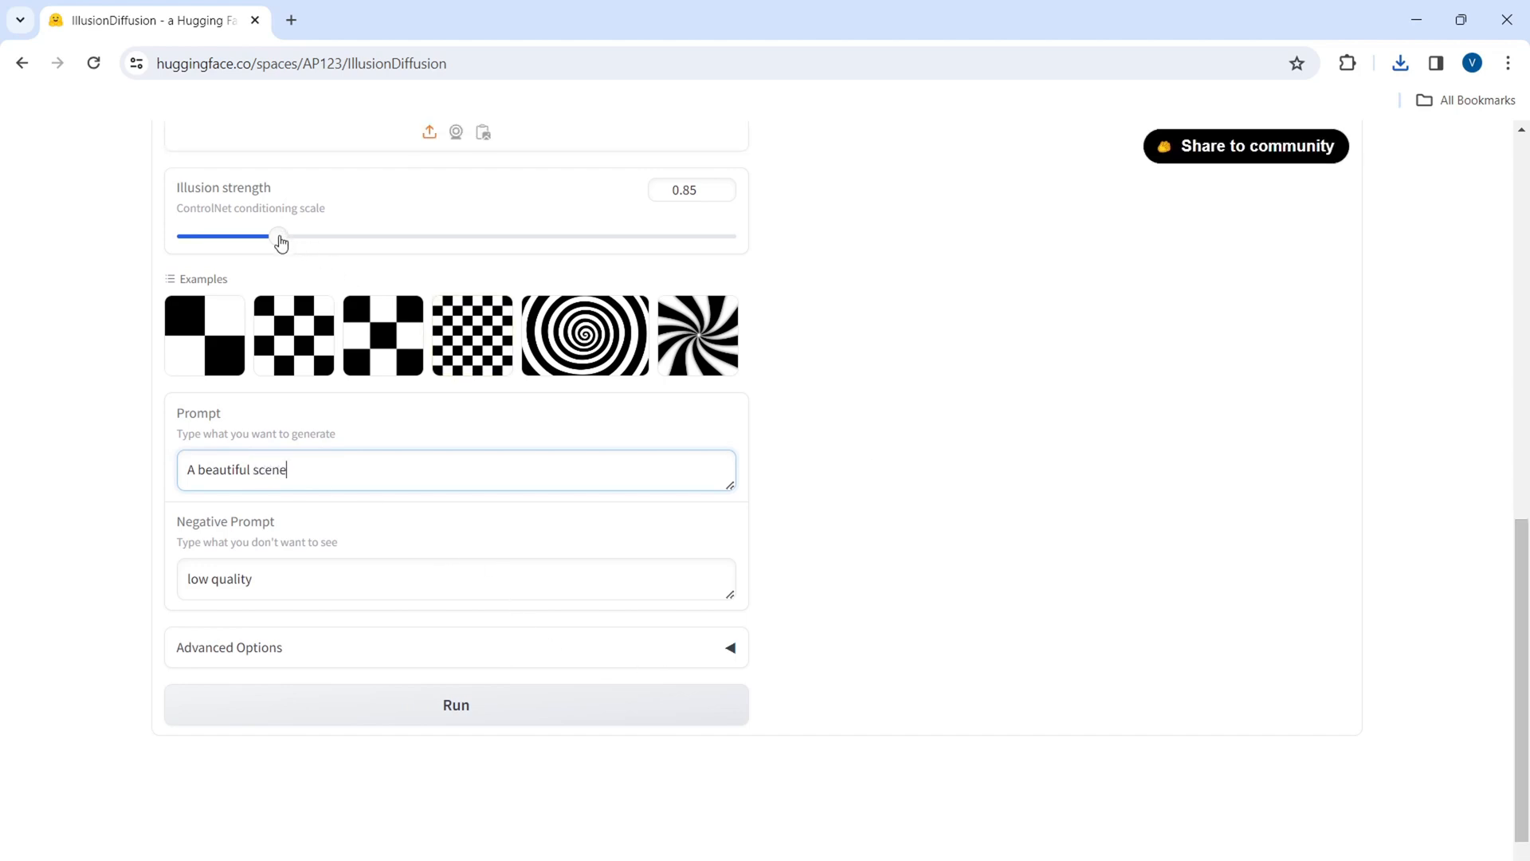
drag(281, 236, 332, 236)
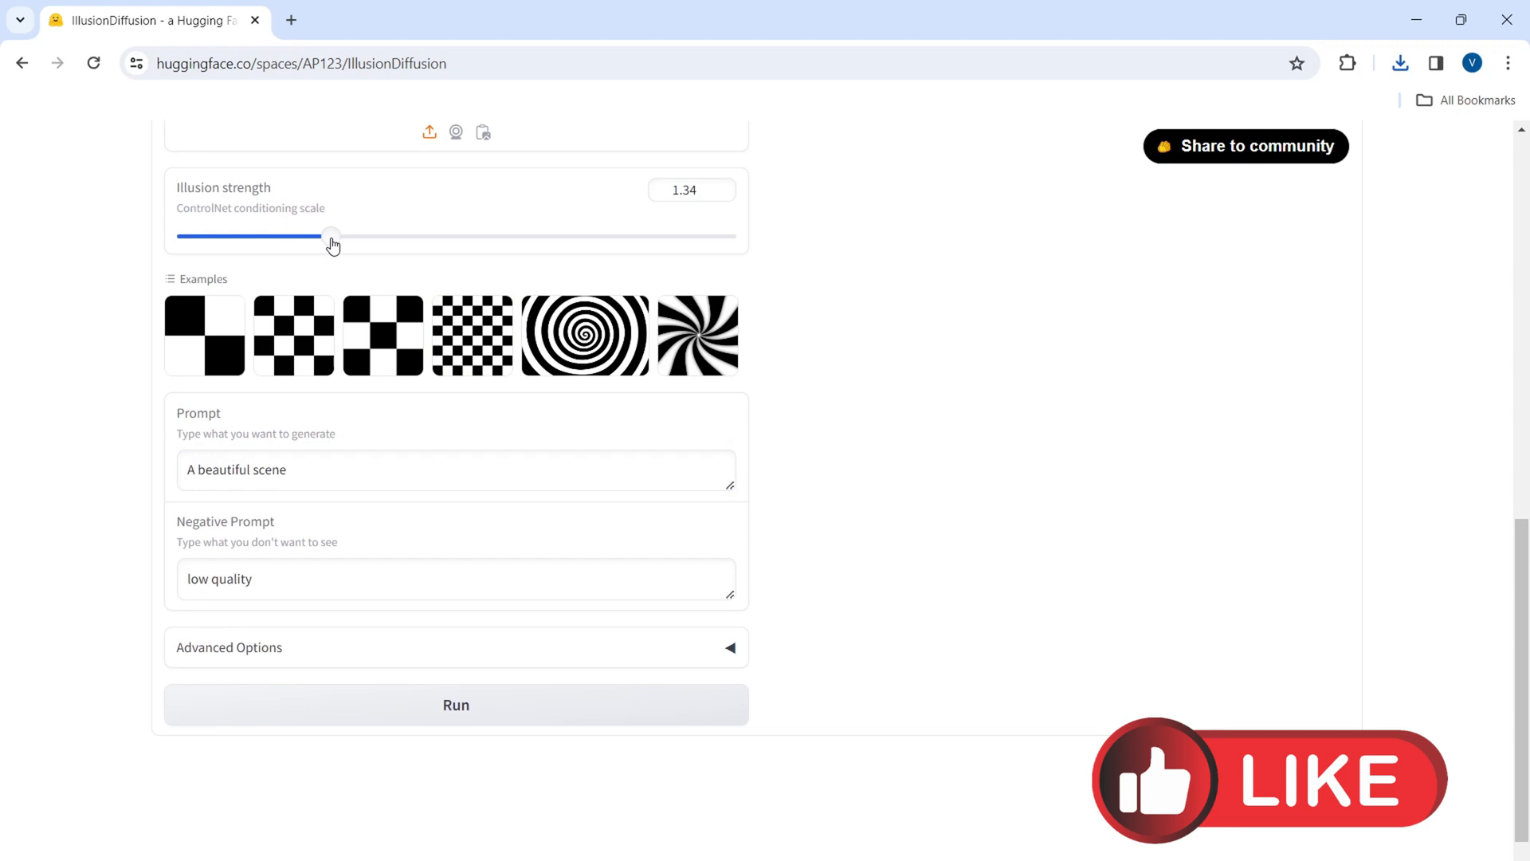
mouse_move(338, 254)
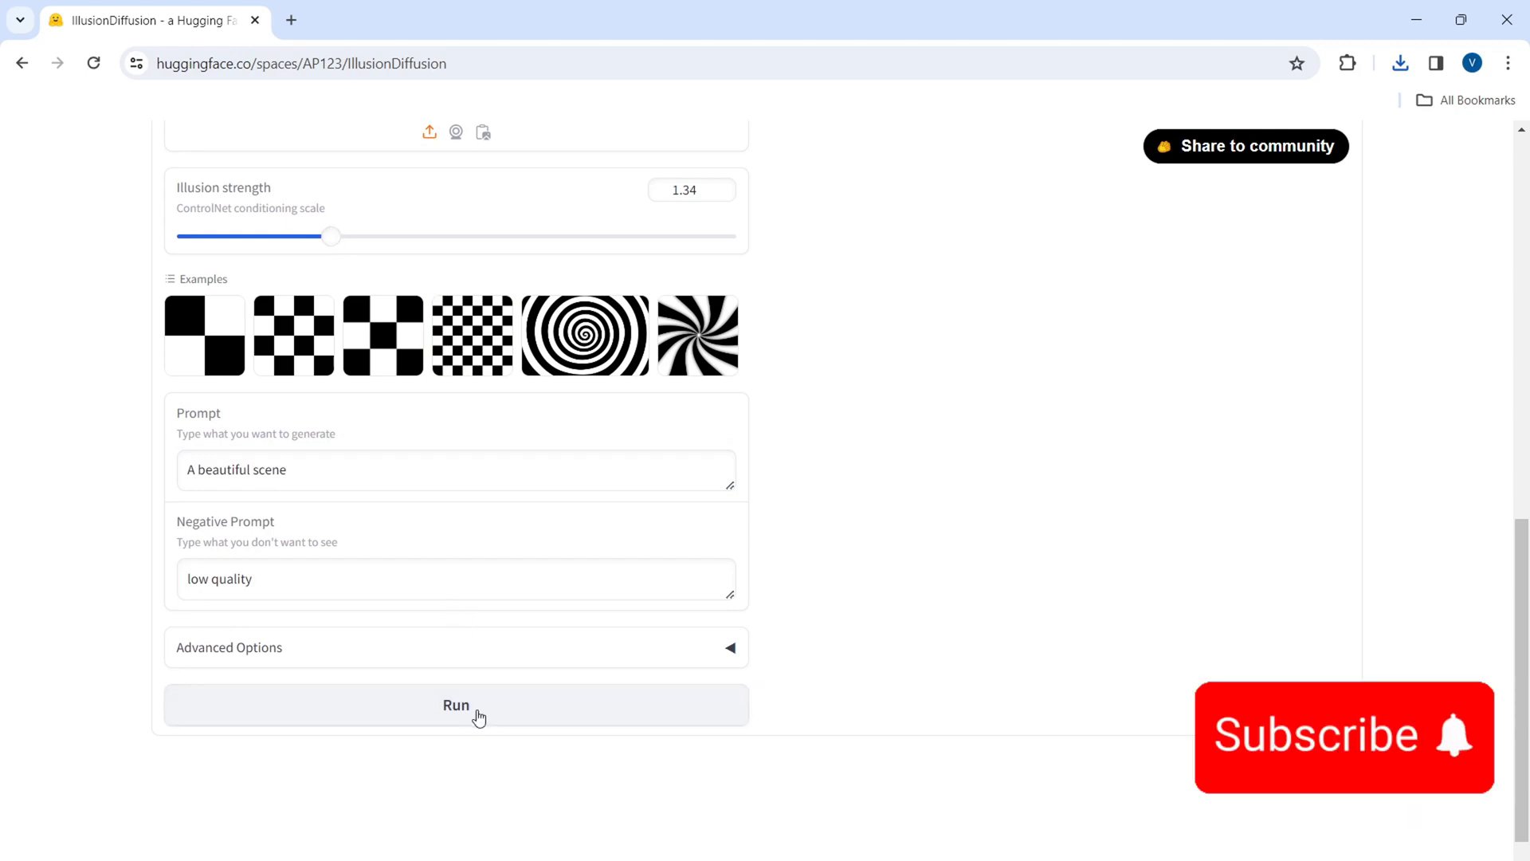
click(456, 705)
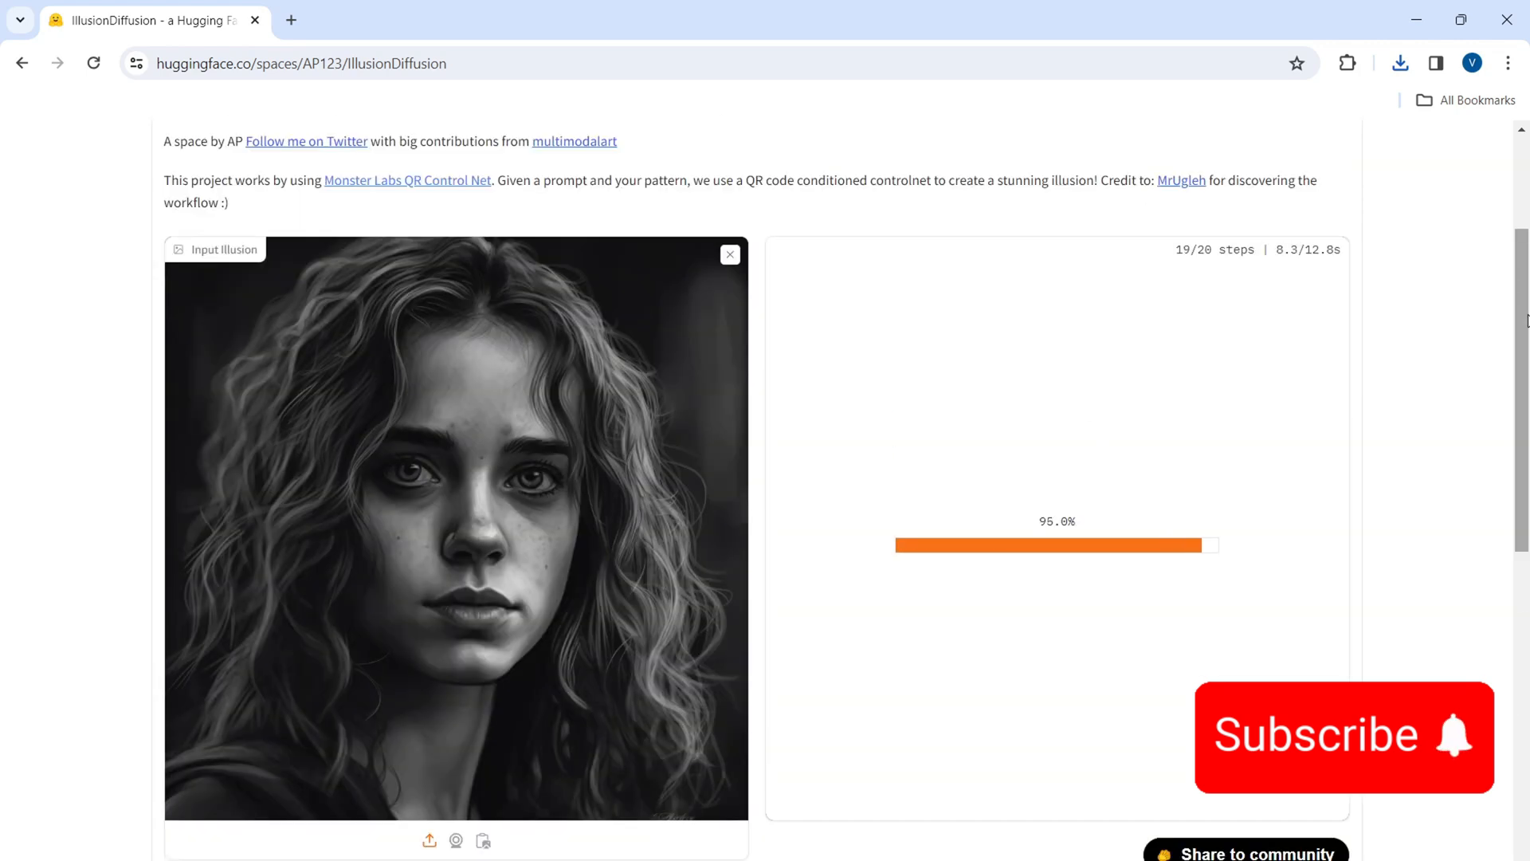